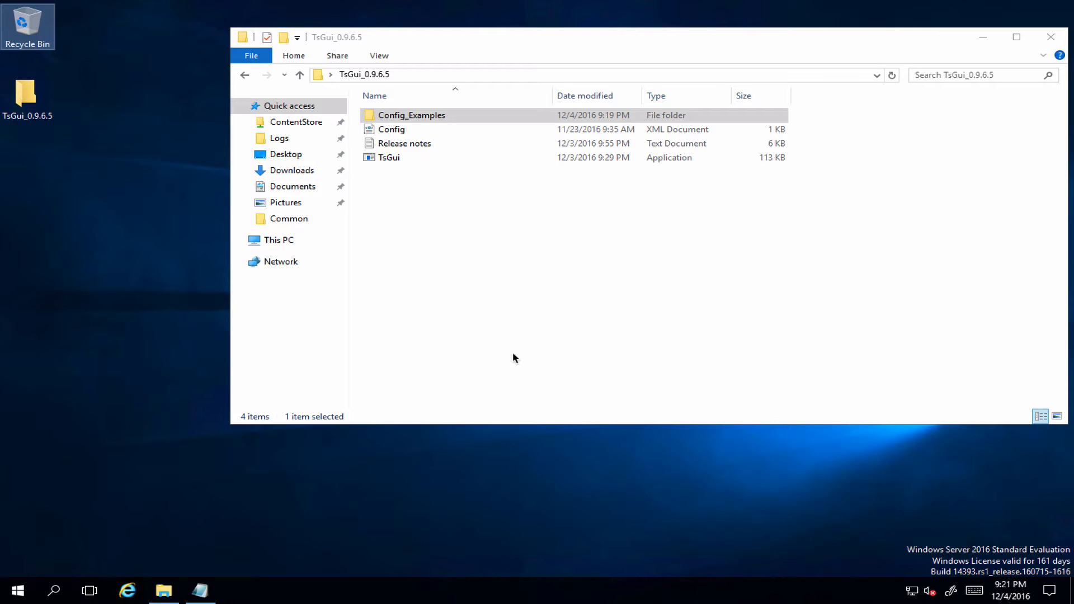
Open the Config_Examples folder and bring up file actions for Config_NoUI.xml to edit it in Notepad++.
{"action": "left_click", "coordinate": [411, 115]}
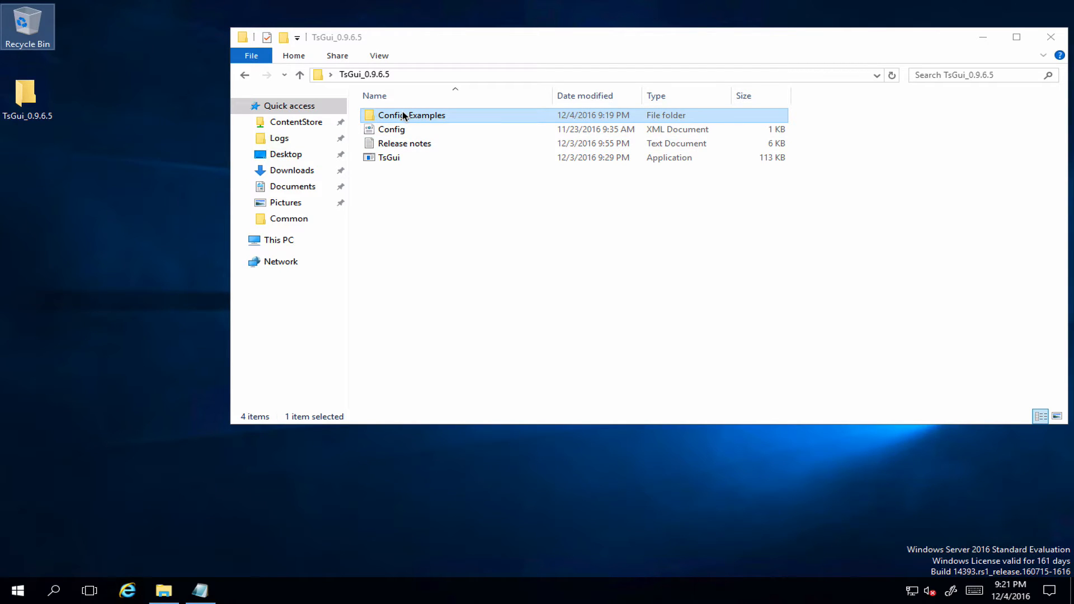
{"action": "double_click", "coordinate": [411, 115]}
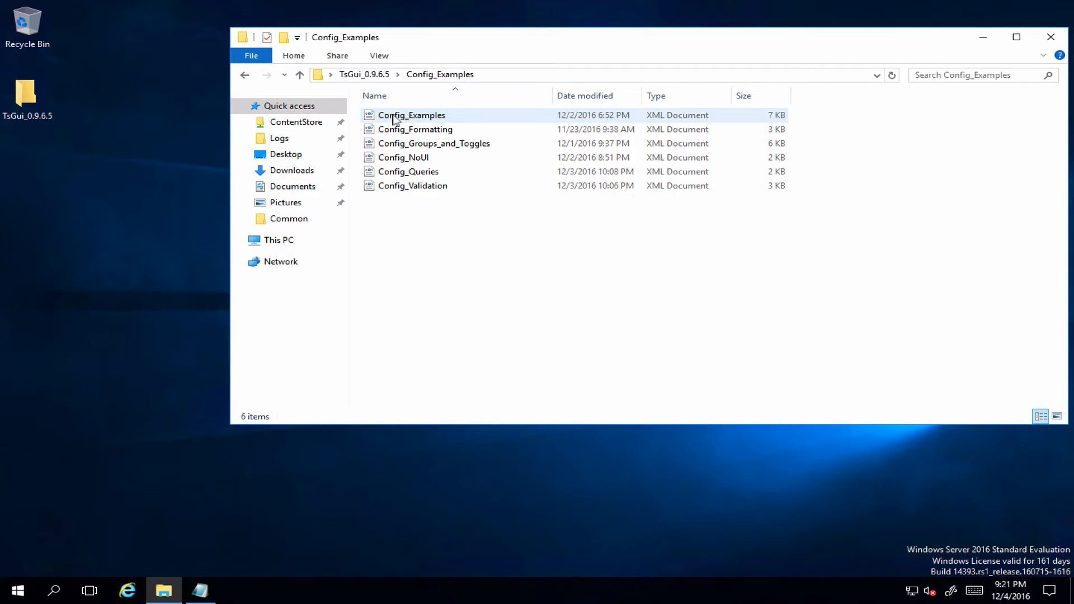
{"action": "left_click", "coordinate": [404, 157]}
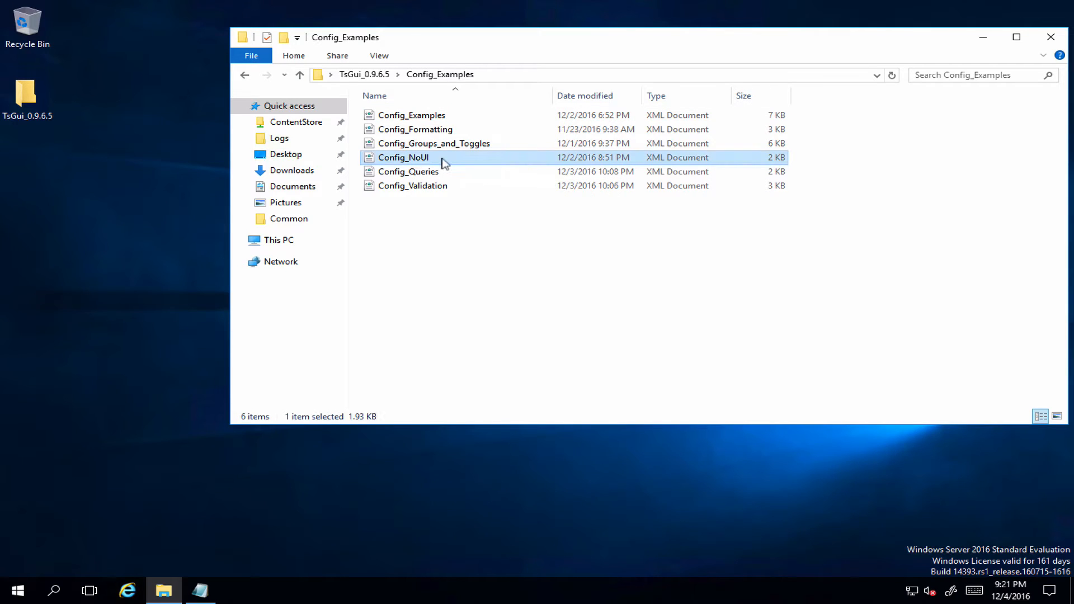
{"action": "right_click", "coordinate": [404, 158]}
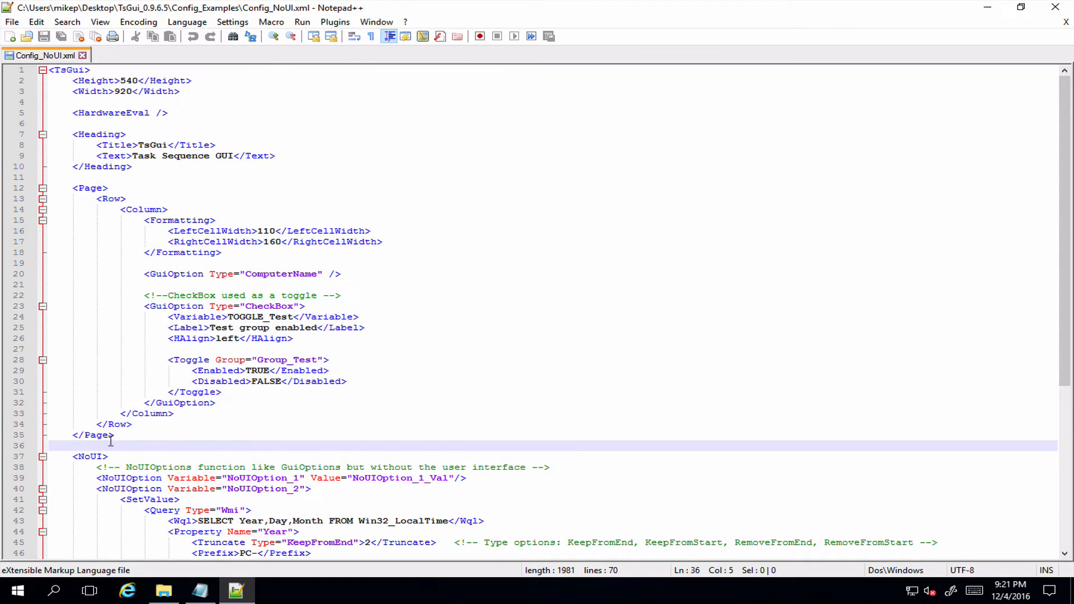
{"action": "scroll", "scroll_direction": "down", "scroll_amount": 3}
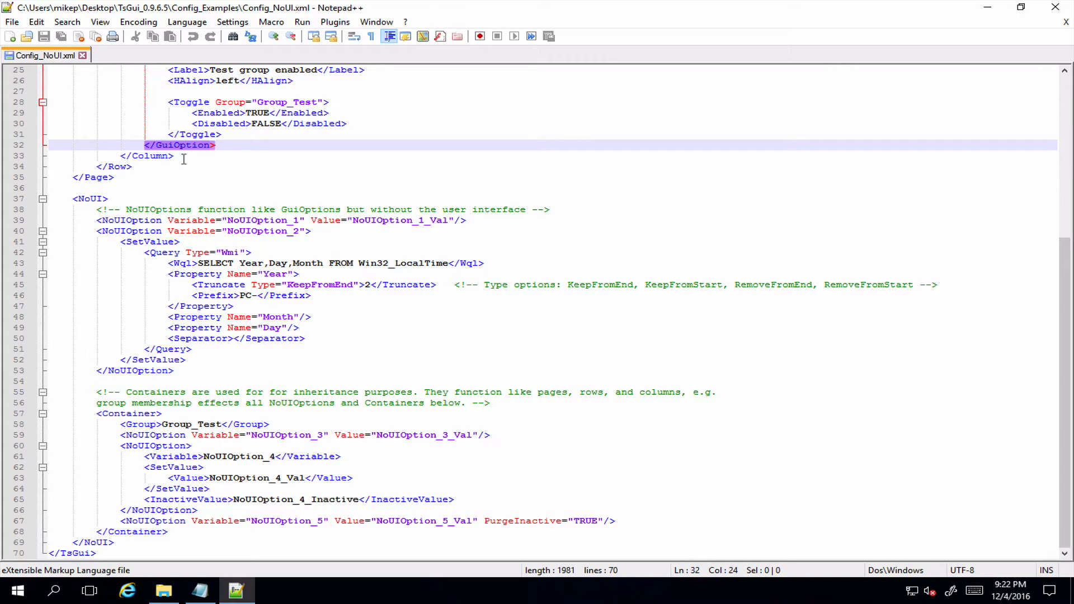
{"action": "mouse_move", "coordinate": [158, 241]}
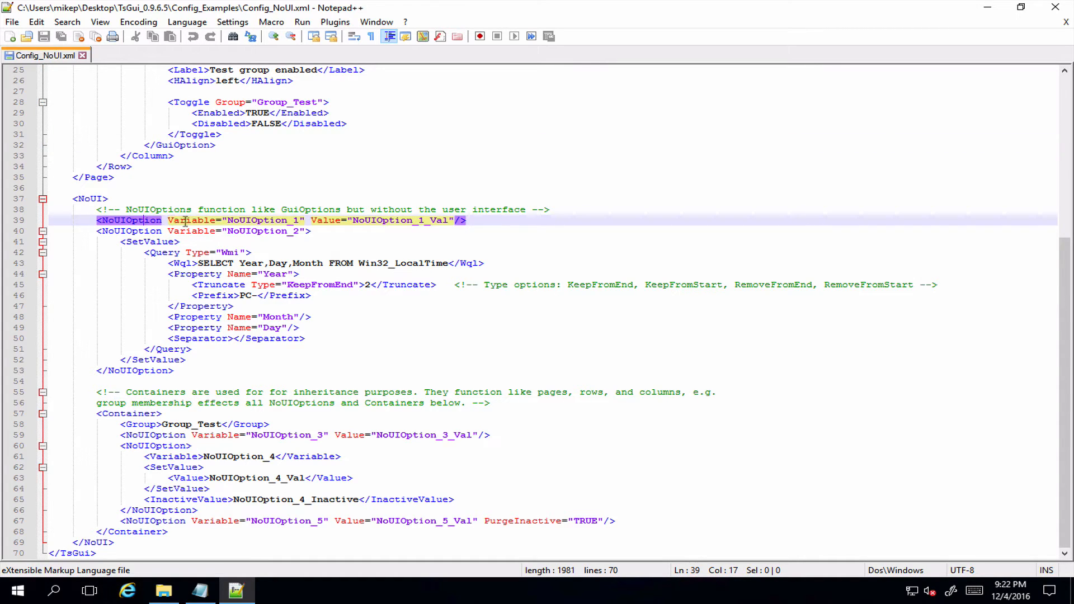
{"action": "double_click", "coordinate": [191, 220]}
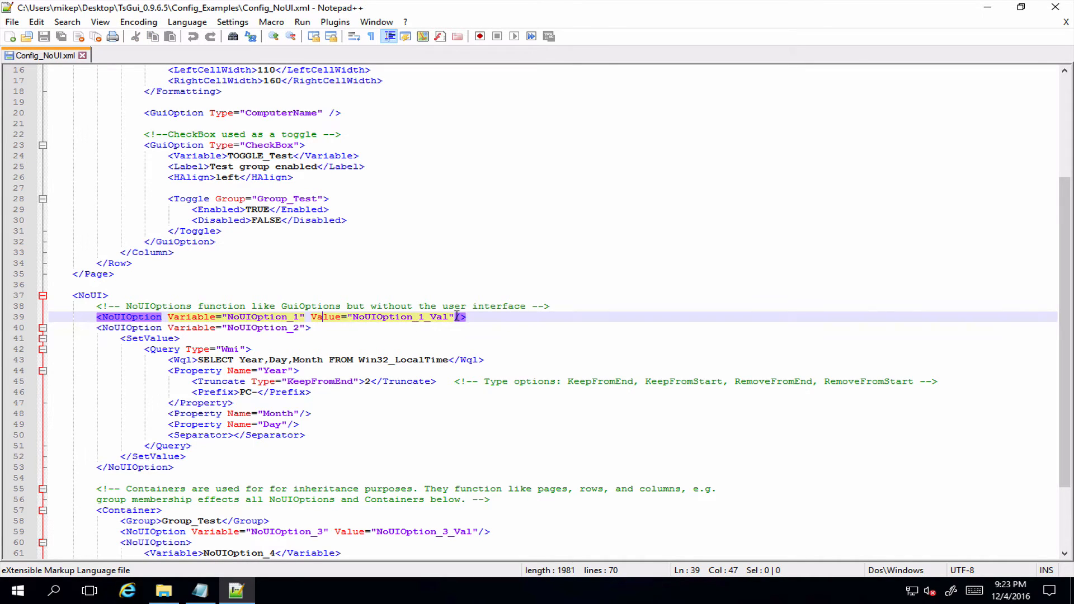
{"action": "scroll", "scroll_direction": "down", "scroll_amount": 3}
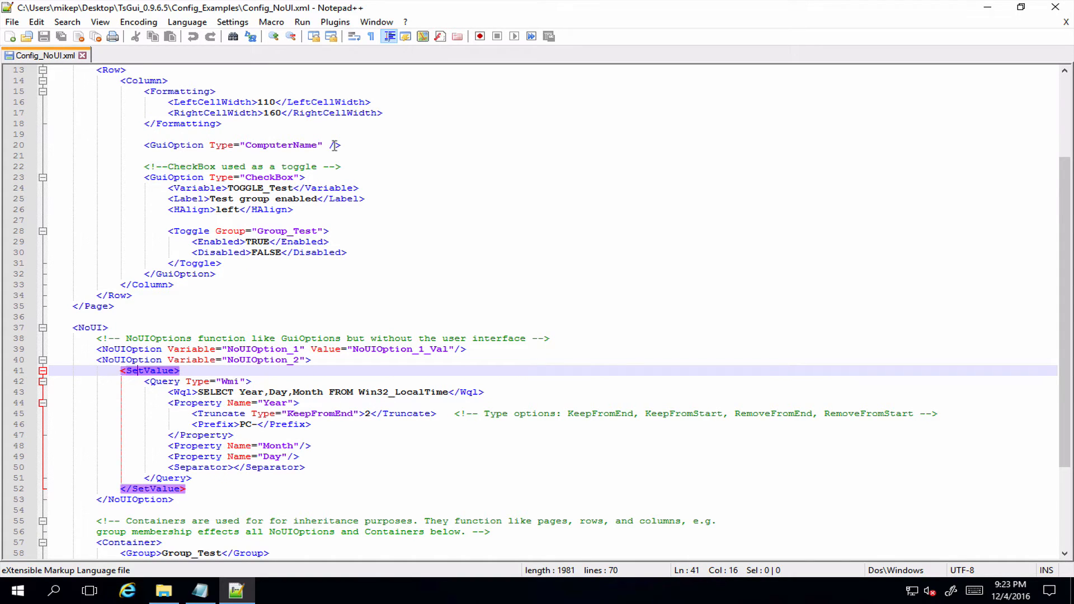
{"action": "scroll", "scroll_direction": "down", "scroll_amount": 3}
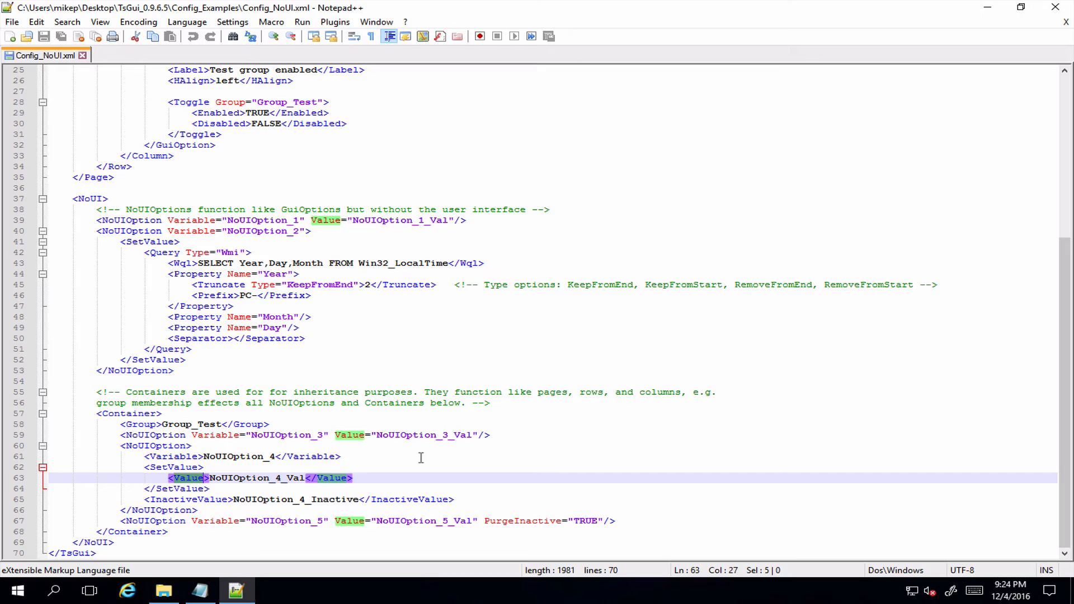
{"action": "mouse_move", "coordinate": [359, 307]}
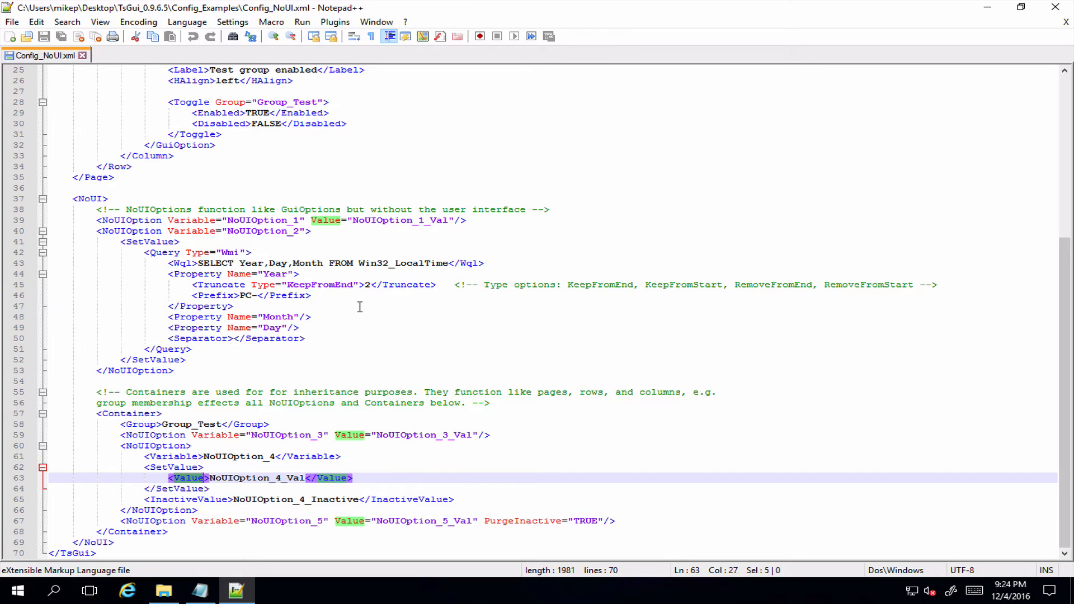
Add a <Group>Group_Test</Group> line inside NoUIOption_4, right under its opening tag.
{"action": "left_click", "coordinate": [270, 424]}
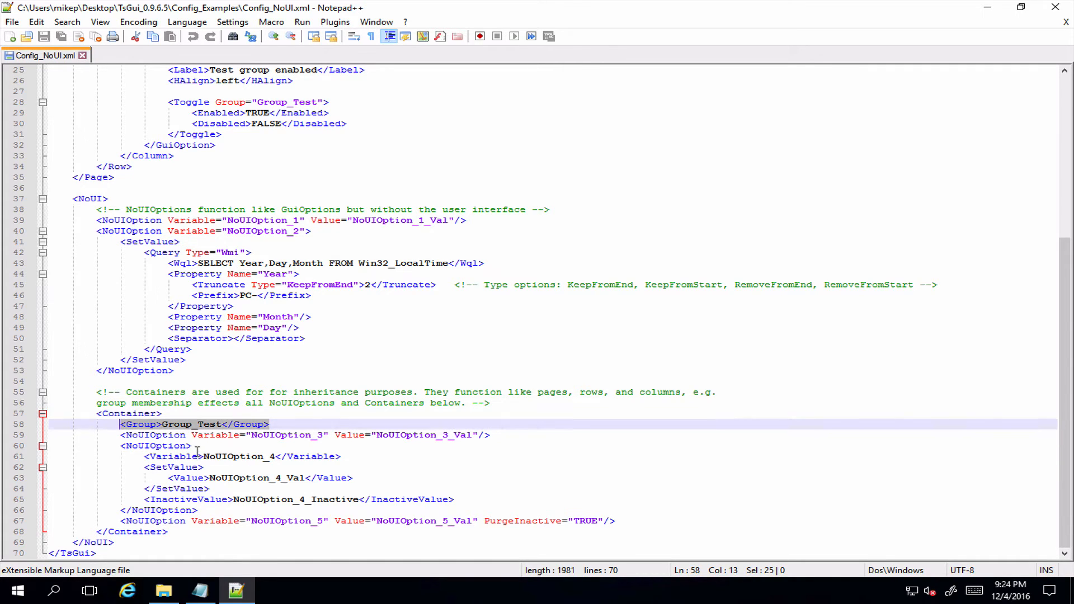
{"action": "left_click", "coordinate": [194, 445]}
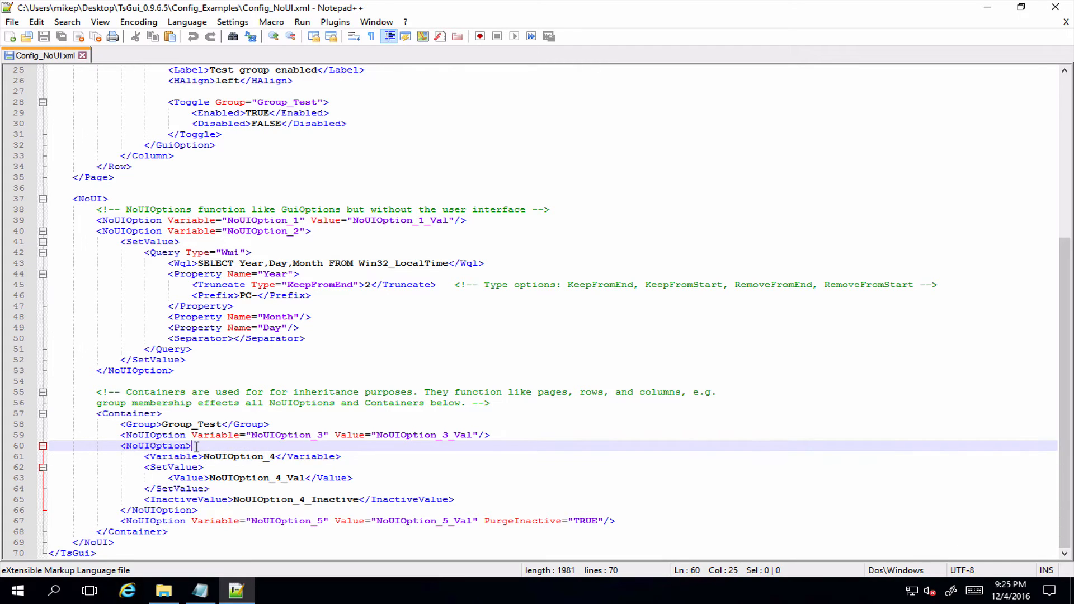
{"action": "type", "text": "<Group>Group_Test</Group>"}
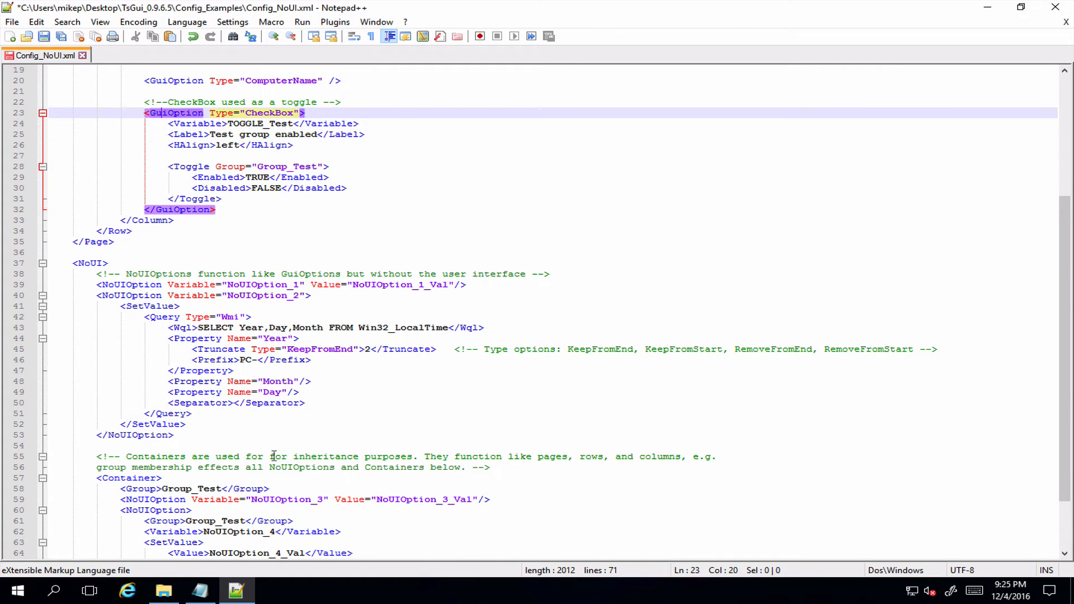
Scroll down through the edited Config_NoUI.xml to review the Container section.
{"action": "scroll", "scroll_direction": "down", "scroll_amount": 3}
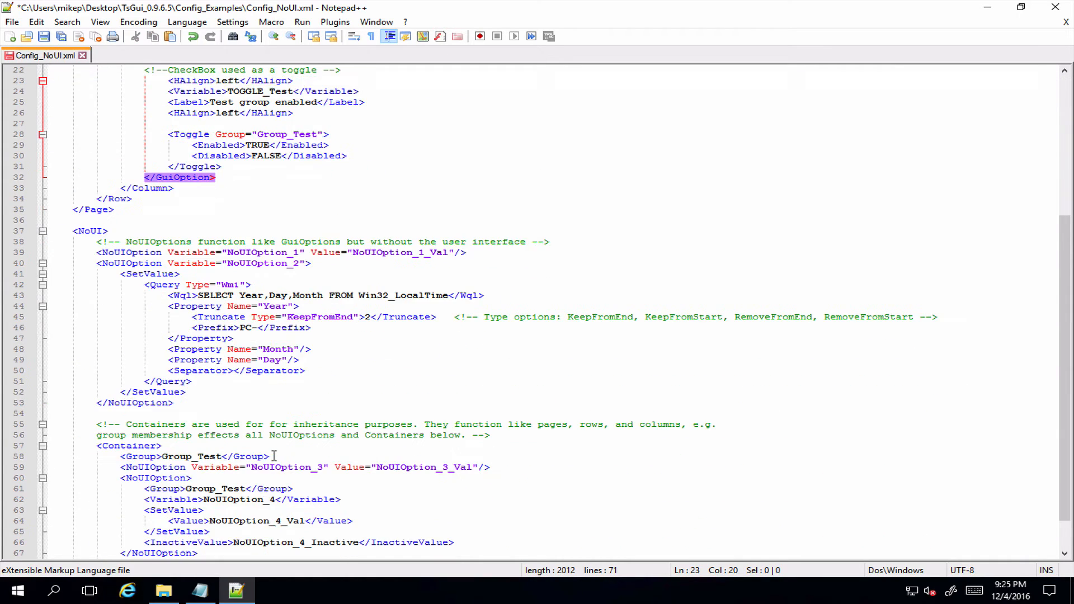
{"action": "scroll", "scroll_direction": "down", "scroll_amount": 3}
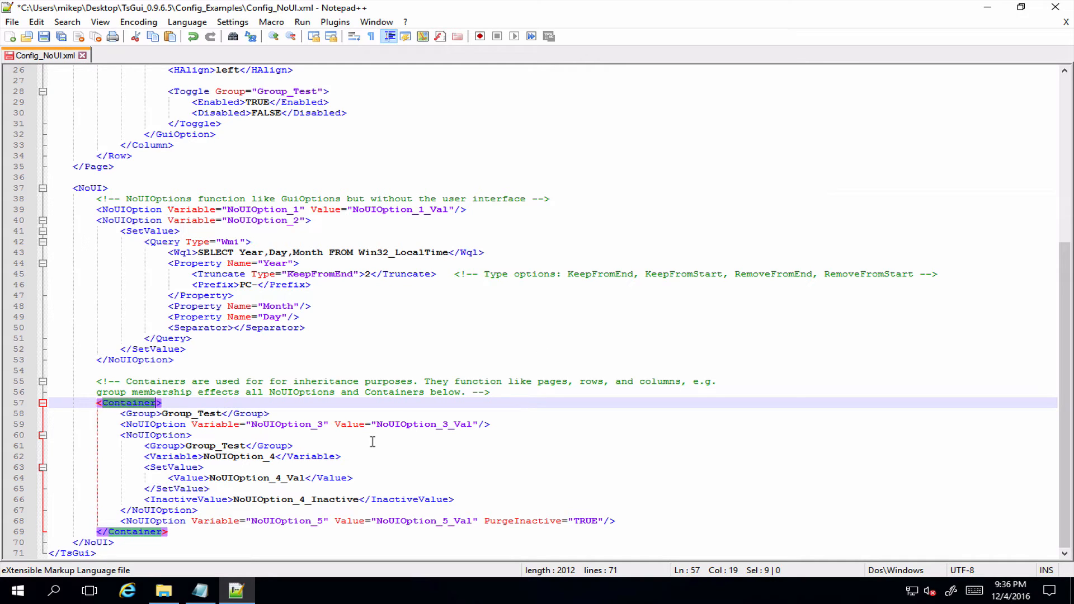
{"action": "mouse_move", "coordinate": [289, 521]}
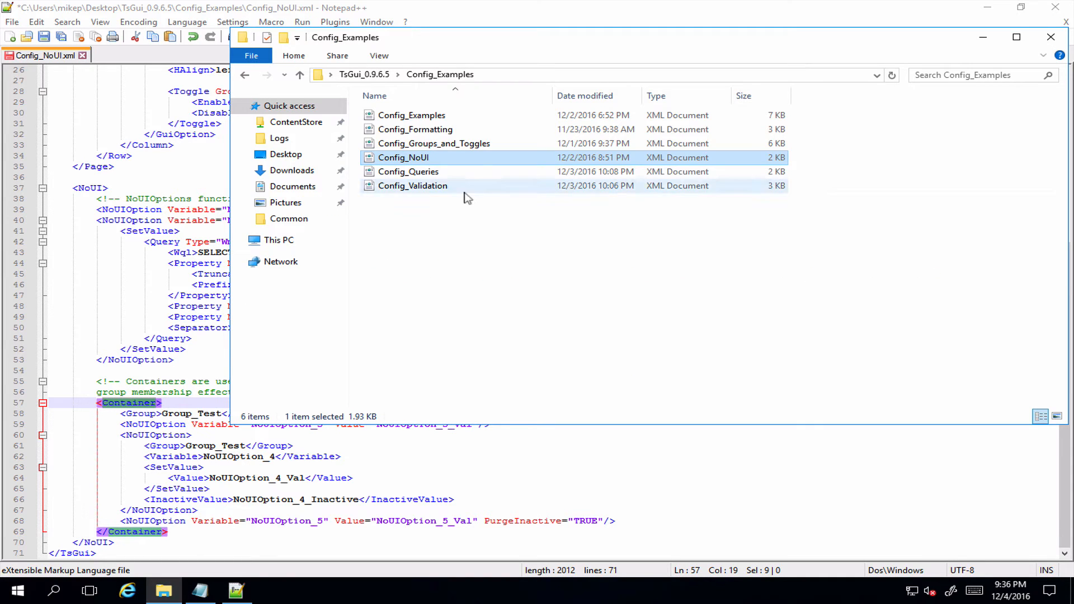
Open Config_Groups_and_Toggles.xml in Notepad++ and start selecting its Department DropDownList block.
{"action": "right_click", "coordinate": [434, 143]}
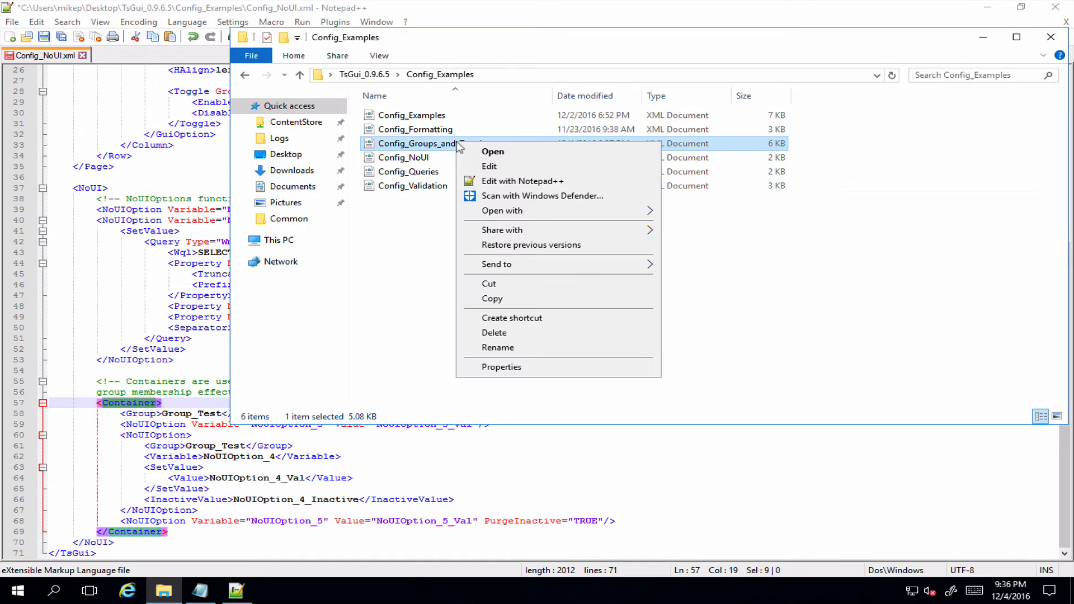
{"action": "mouse_move", "coordinate": [523, 182]}
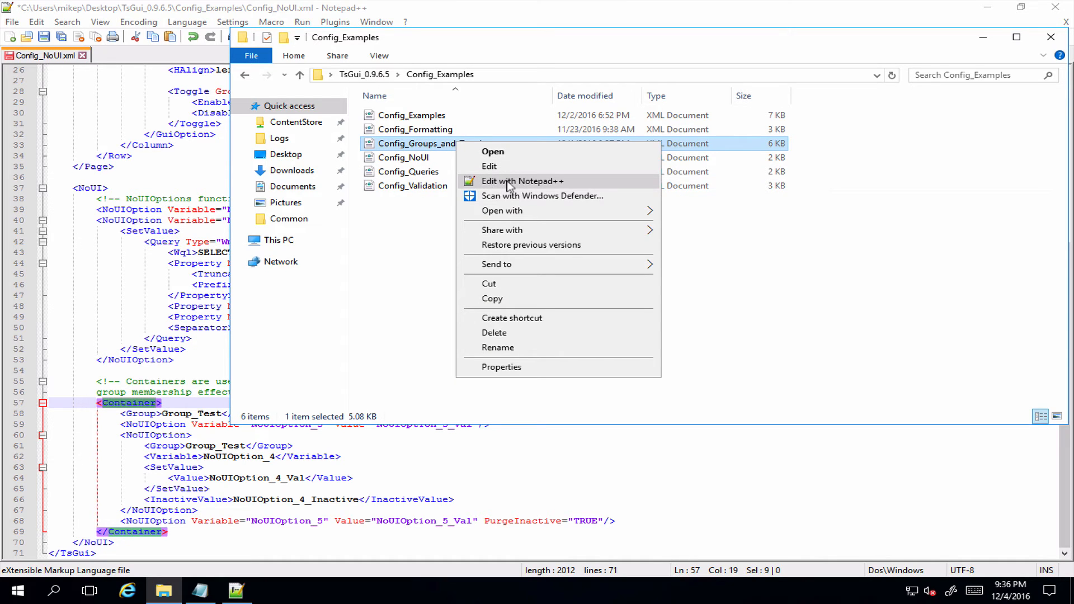
{"action": "left_click", "coordinate": [523, 181]}
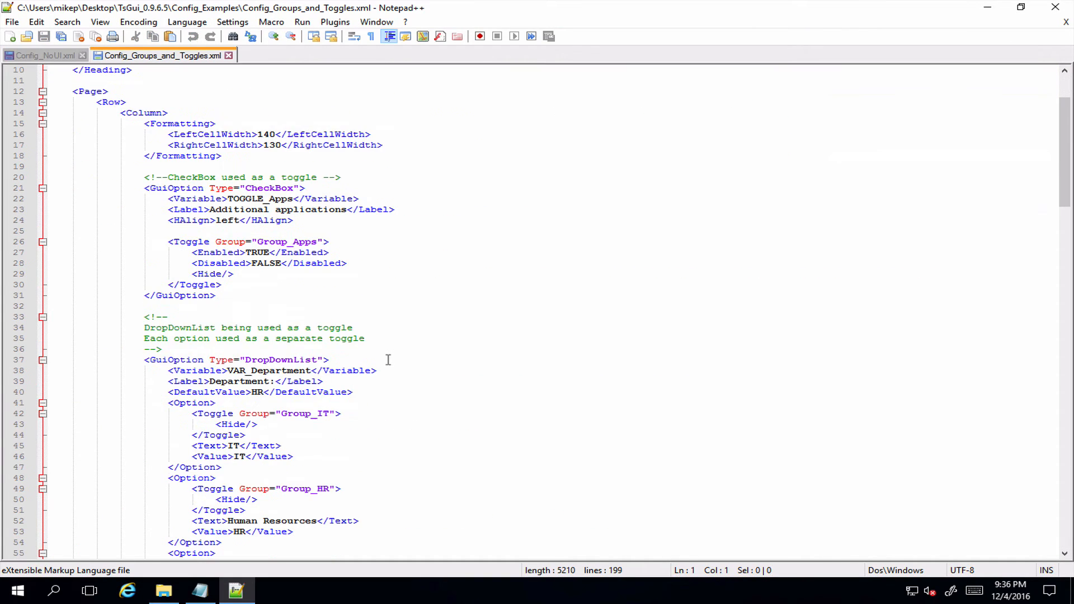
{"action": "scroll", "scroll_direction": "down", "scroll_amount": 3}
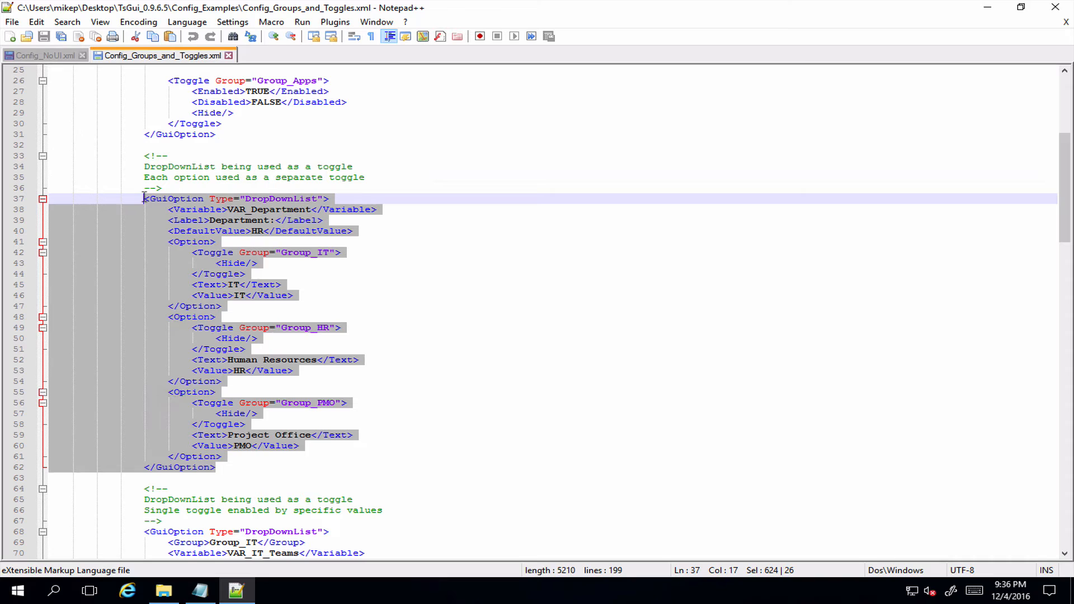
{"action": "left_click", "coordinate": [38, 56]}
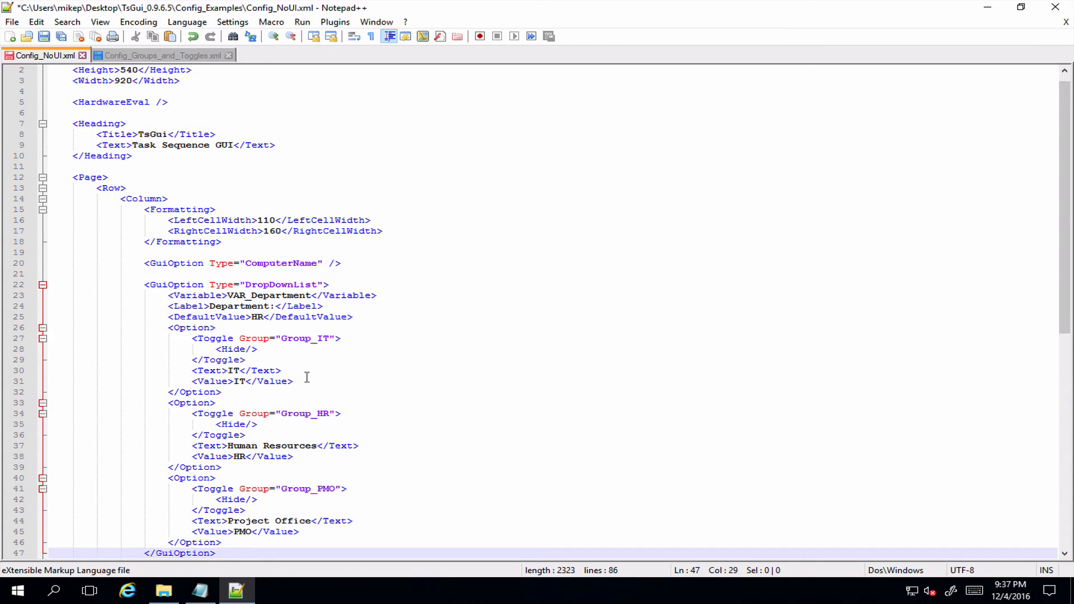
{"action": "scroll", "scroll_direction": "down", "scroll_amount": 3}
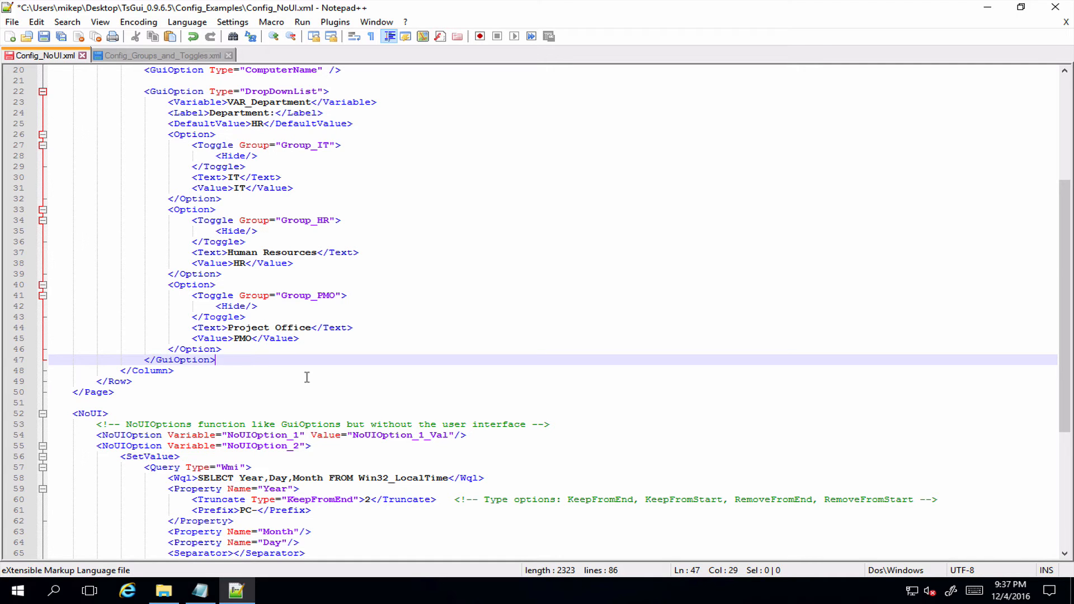
Scroll down to the NoUI container holding the multi-line NoUIOption_4 block to remove it.
{"action": "scroll", "scroll_direction": "down", "scroll_amount": 3}
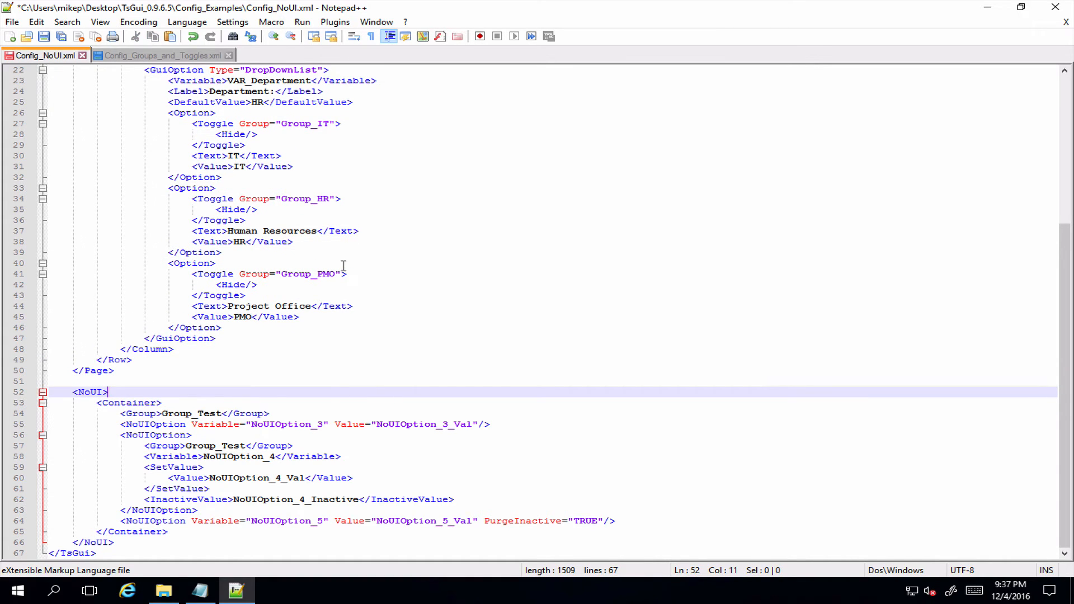
{"action": "mouse_move", "coordinate": [309, 188]}
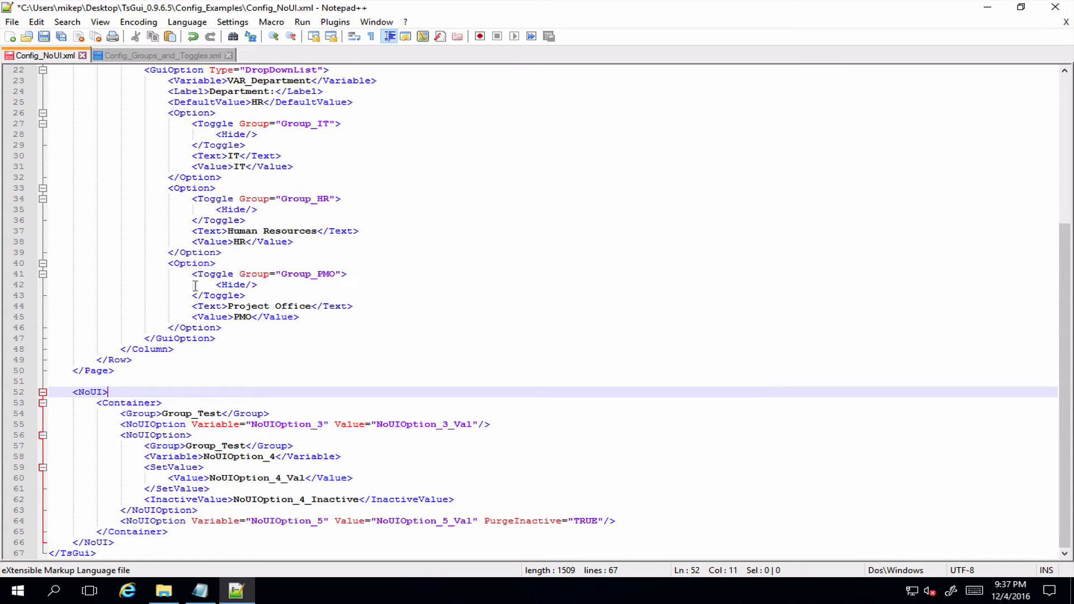
{"action": "mouse_move", "coordinate": [218, 390]}
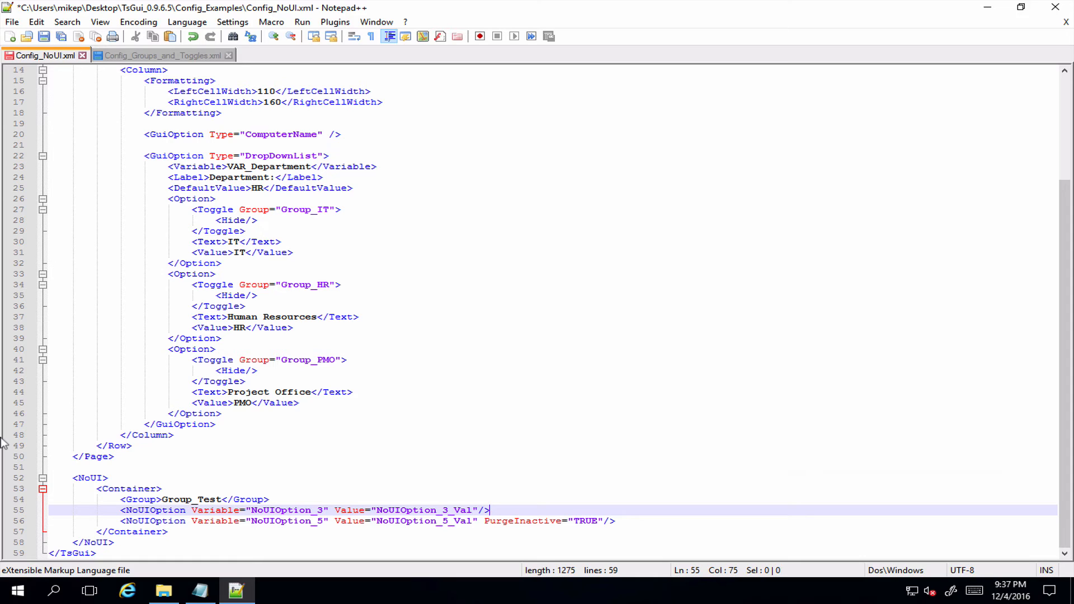
{"action": "mouse_move", "coordinate": [342, 439]}
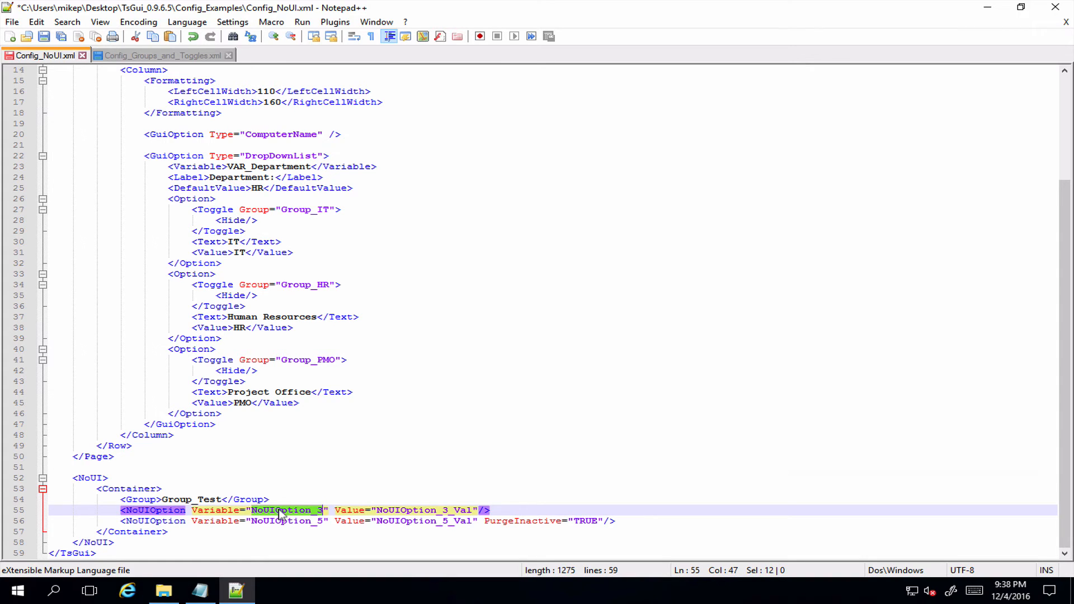
Rename the options to App_Visio, App_Project and App_Access and set their values to TRUE.
{"action": "type", "text": "App_"}
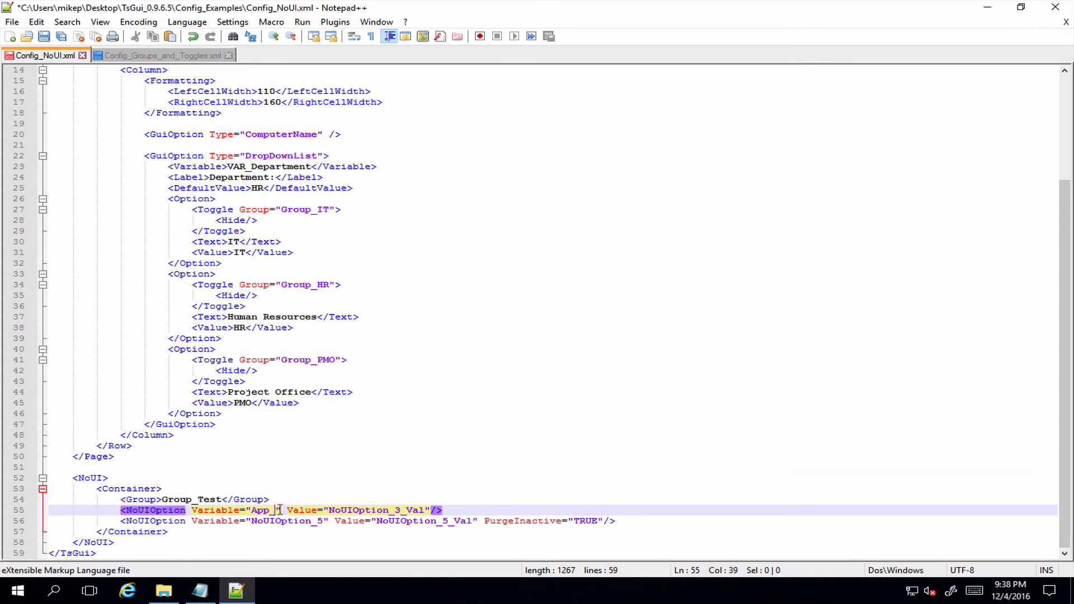
{"action": "type", "text": "Visio"}
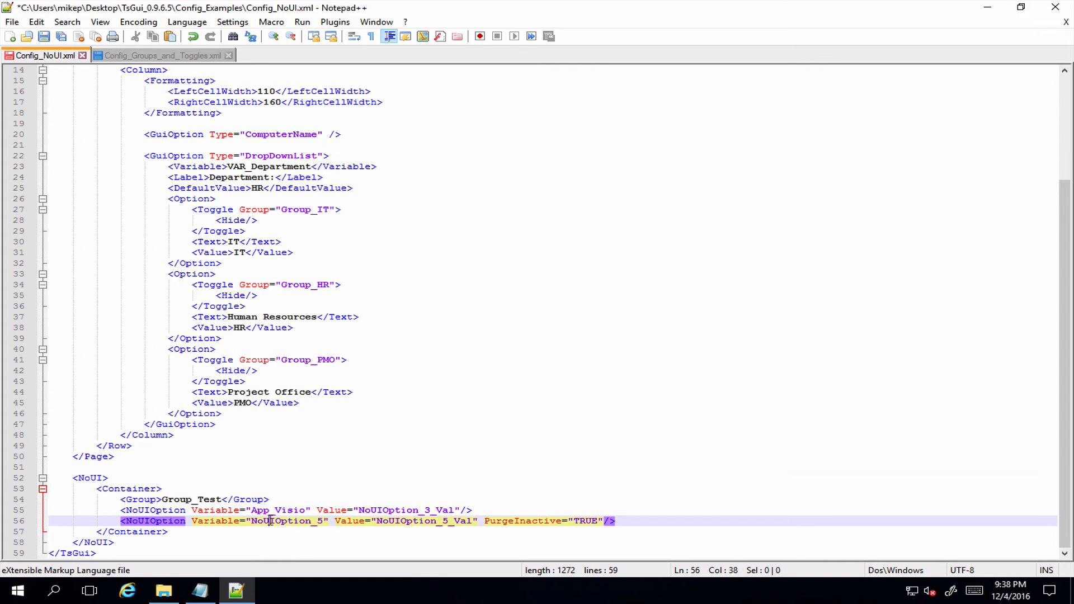
{"action": "type", "text": "App"}
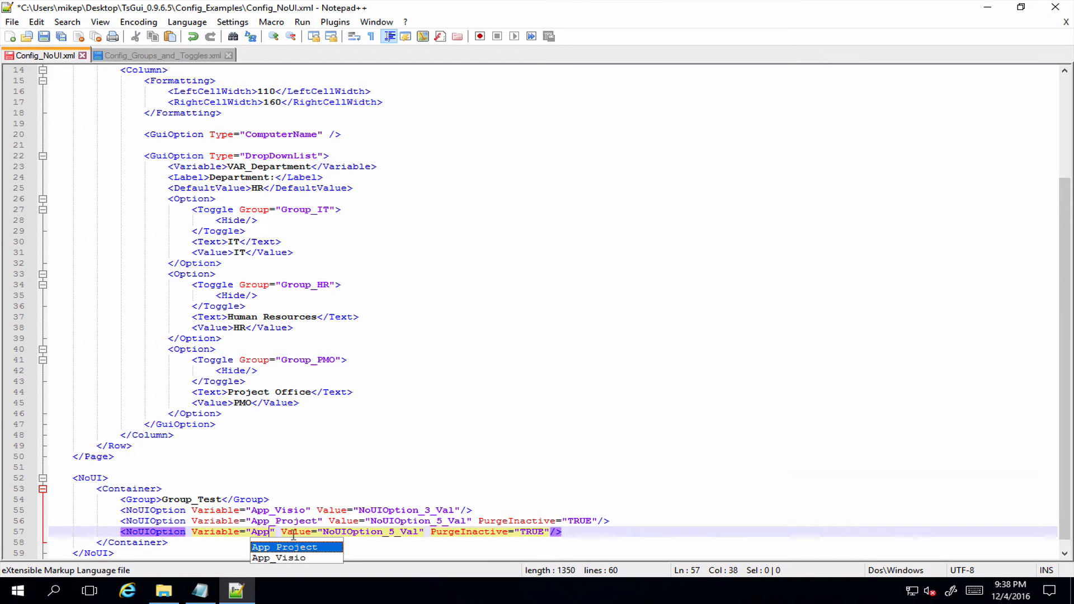
{"action": "type", "text": "_Access"}
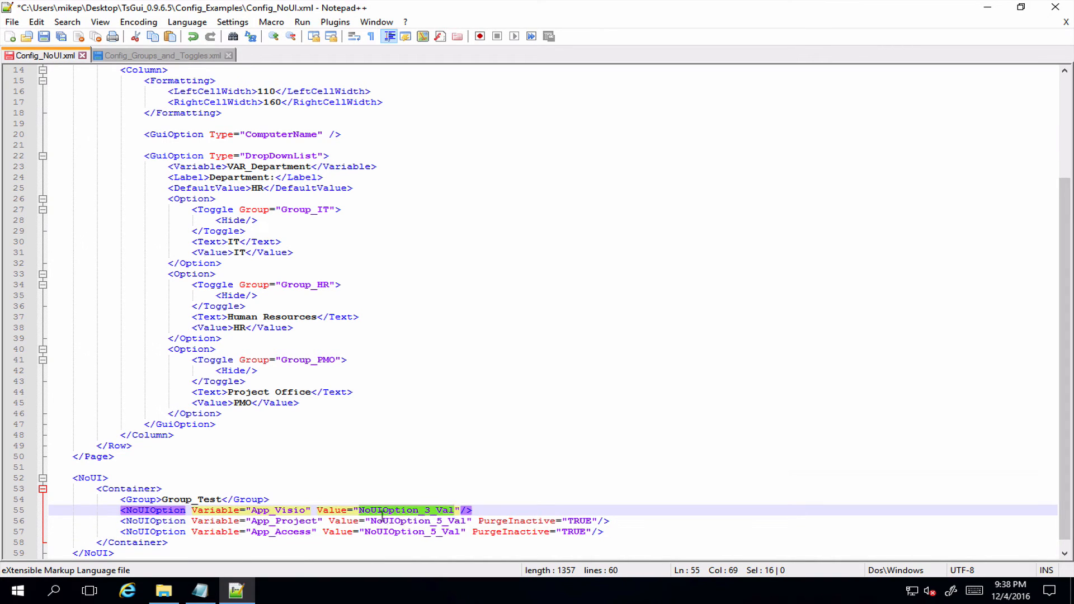
{"action": "type", "text": "TRUE"}
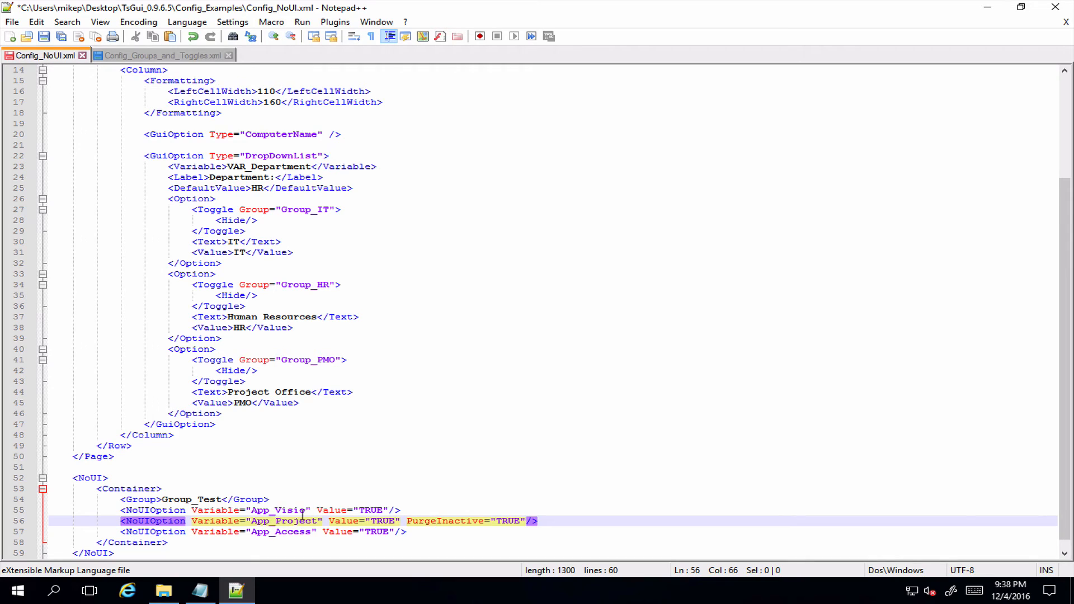
{"action": "mouse_move", "coordinate": [194, 489]}
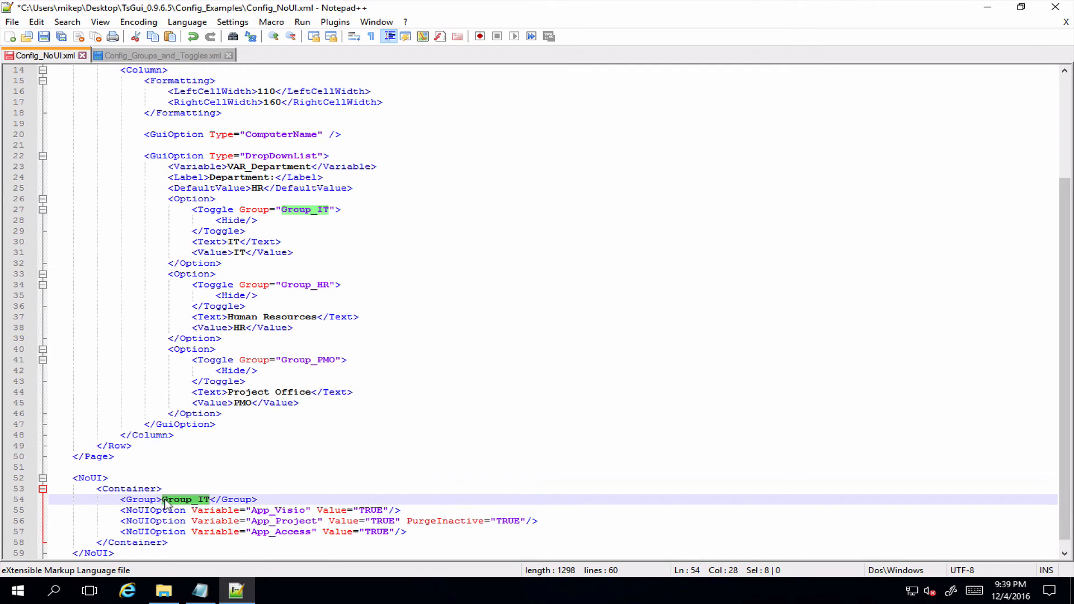
Move PurgeInactive="TRUE" from the App_Project option onto the Container opening tag.
{"action": "double_click", "coordinate": [185, 499]}
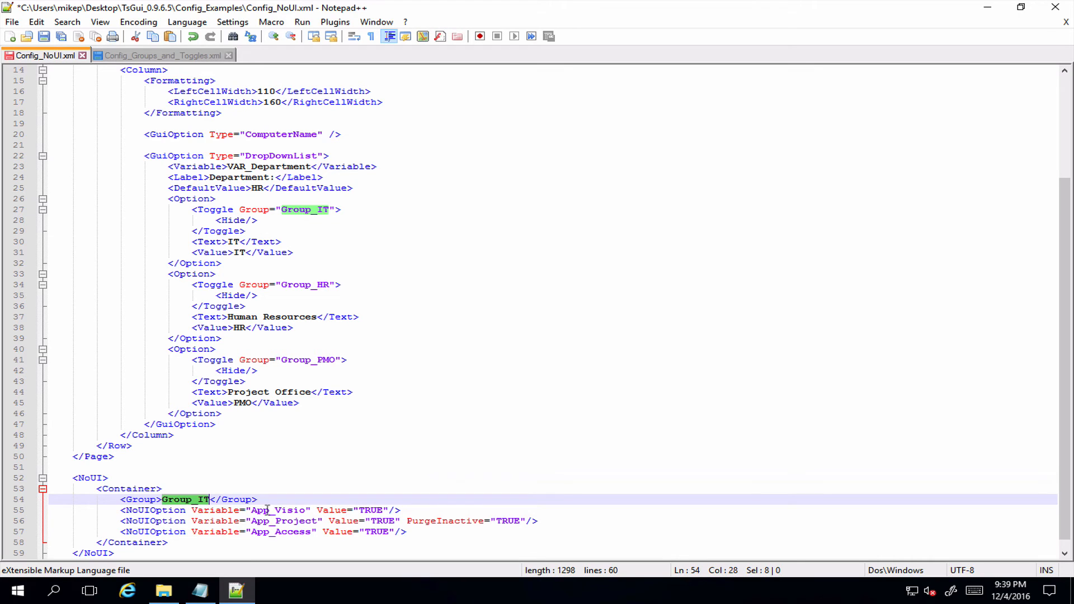
{"action": "left_click", "coordinate": [278, 511]}
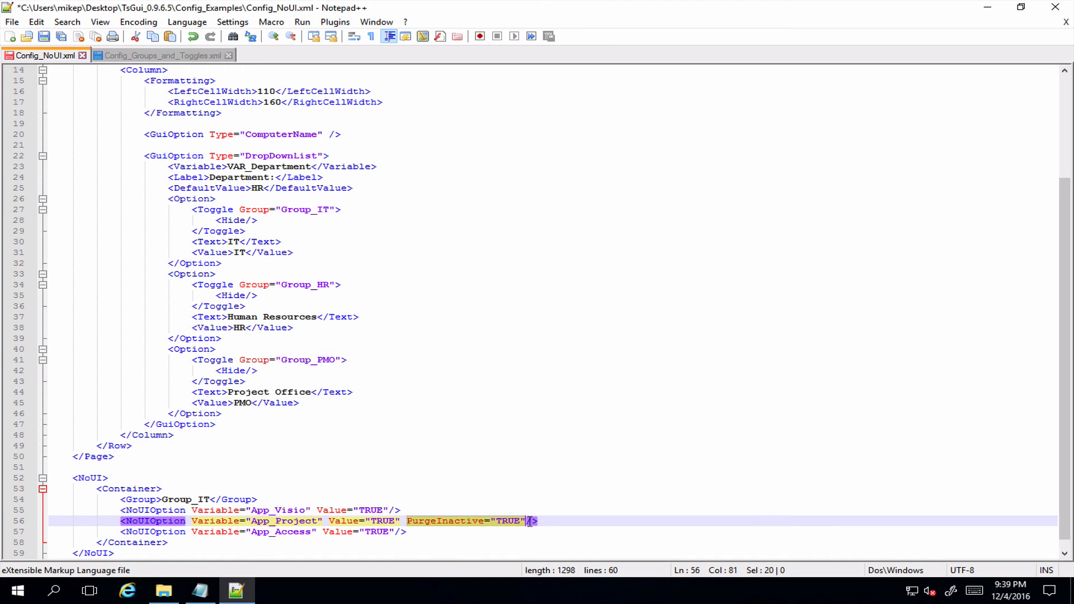
{"action": "key", "text": "Delete"}
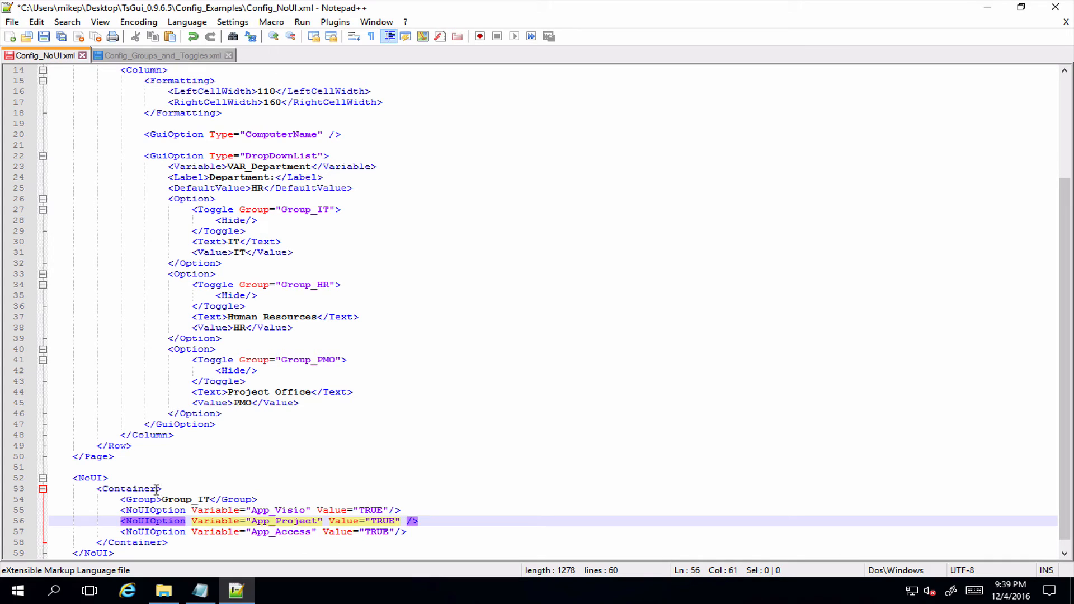
{"action": "type", "text": "PurgeInactive=\"TRUE\""}
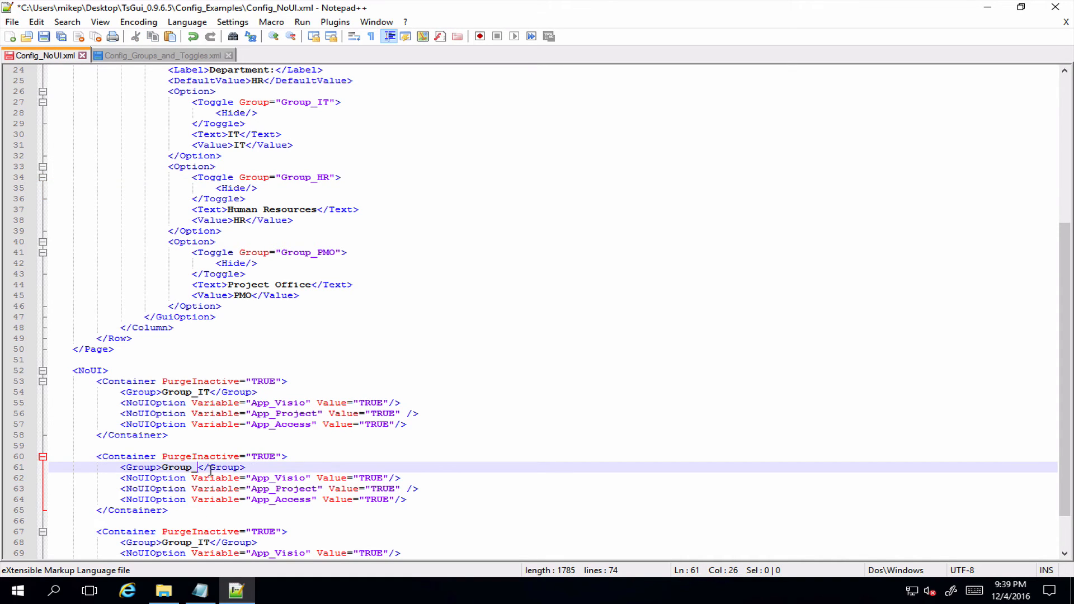
Name the copied containers Group_HR and Group_PMO and set the PMO group's App_Visio value to FALSE.
{"action": "type", "text": "HR"}
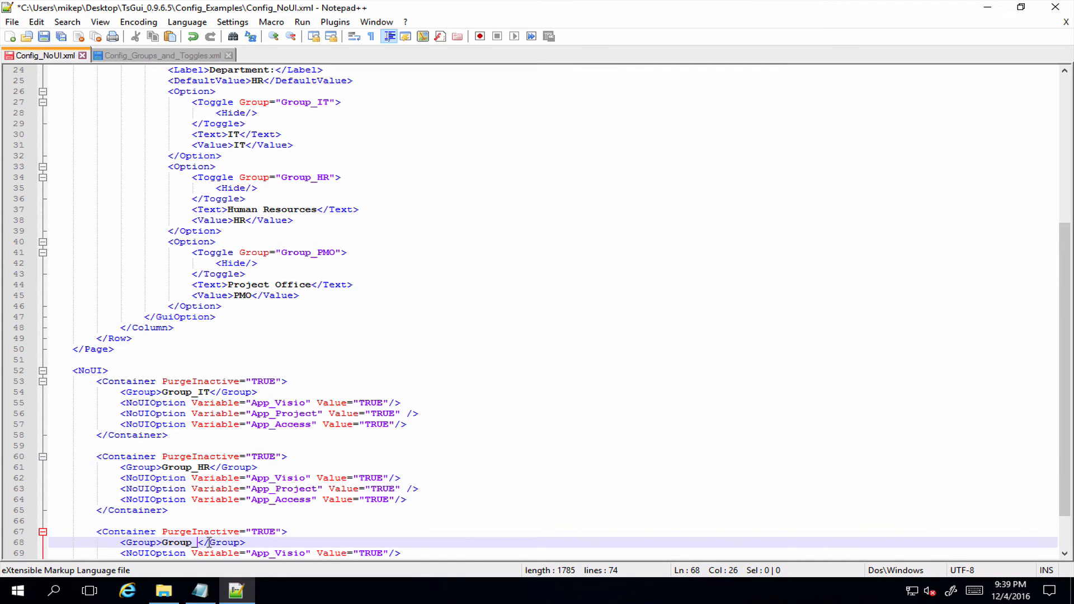
{"action": "type", "text": "PMO"}
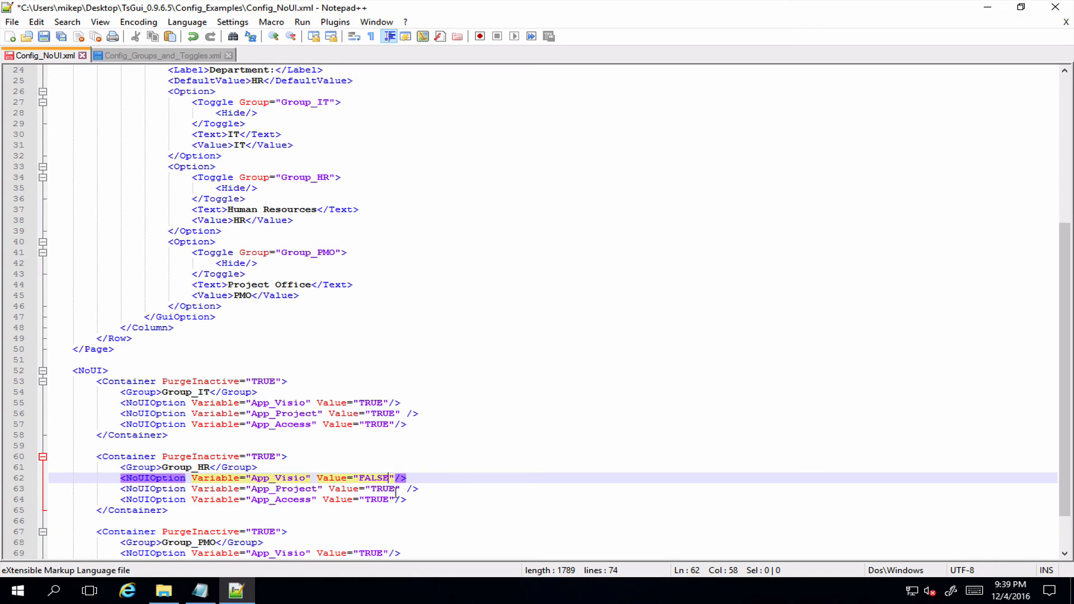
{"action": "left_click", "coordinate": [374, 499]}
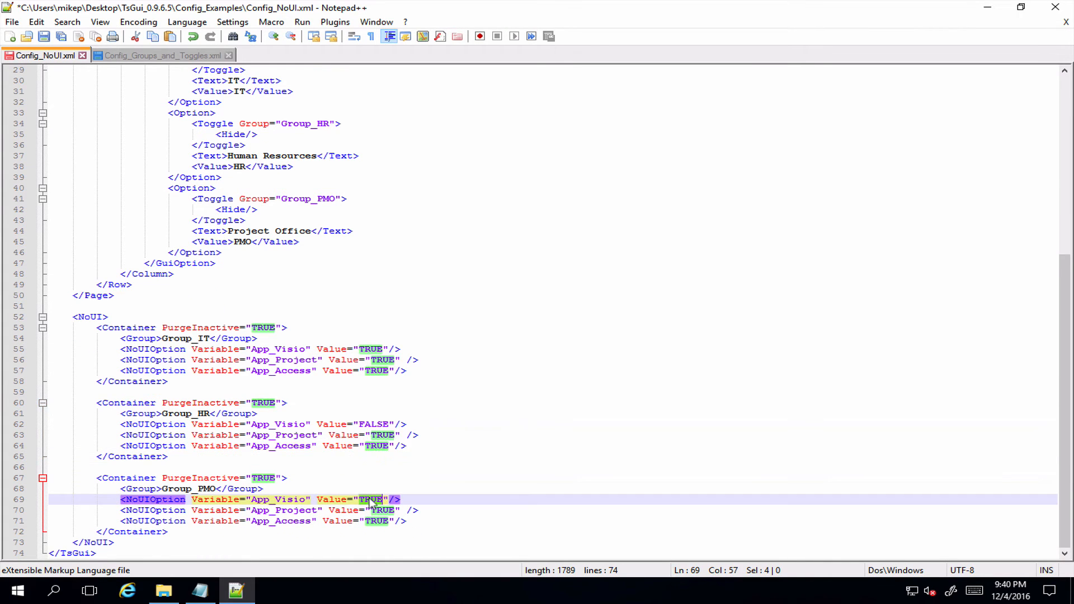
{"action": "type", "text": "FALSE"}
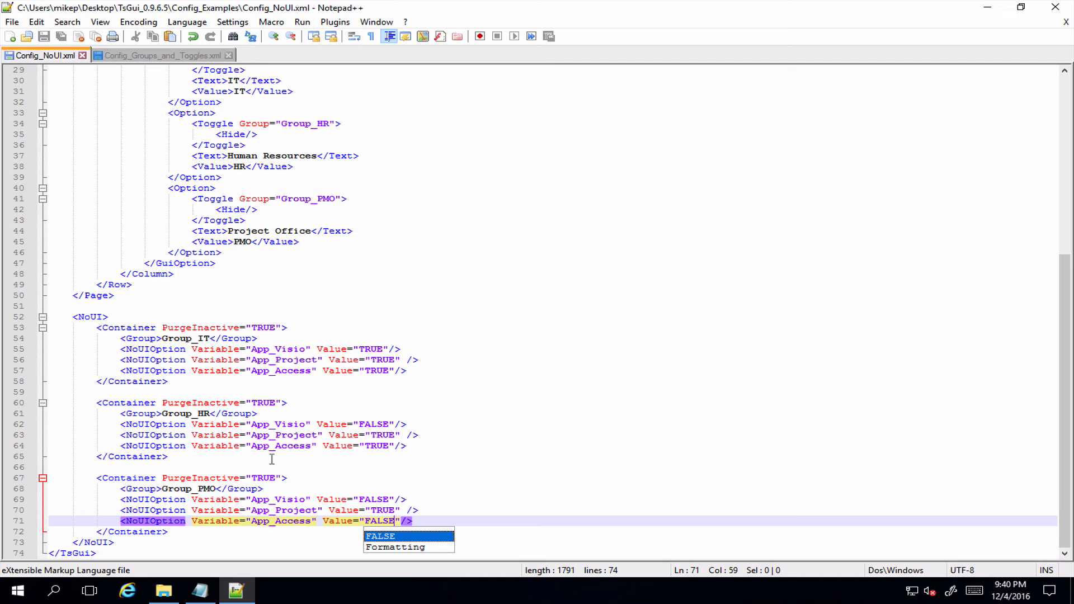
{"action": "mouse_move", "coordinate": [381, 435]}
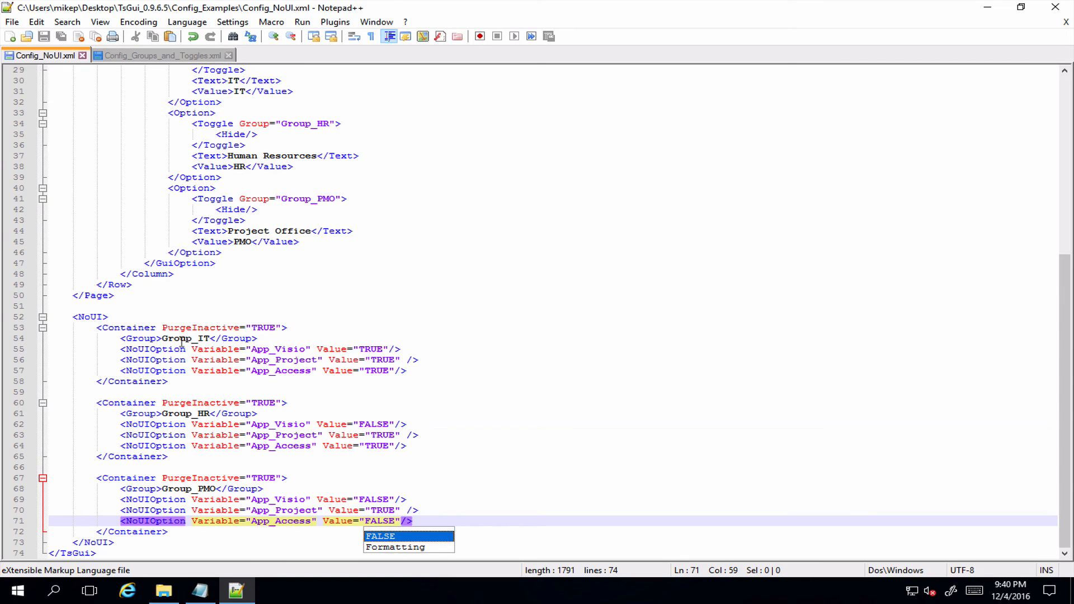
{"action": "mouse_move", "coordinate": [280, 359]}
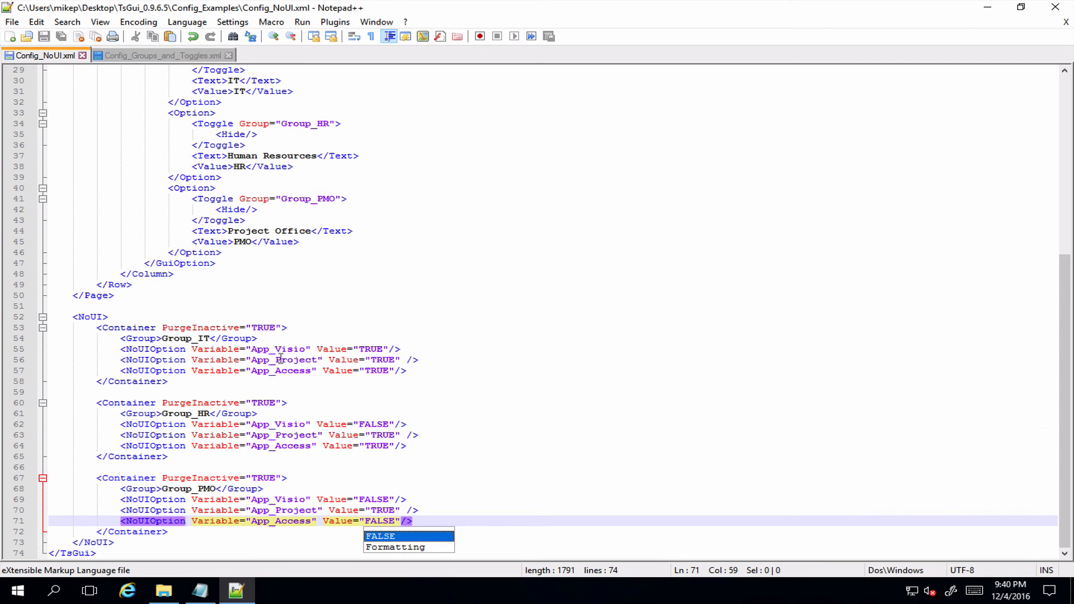
{"action": "mouse_move", "coordinate": [380, 375]}
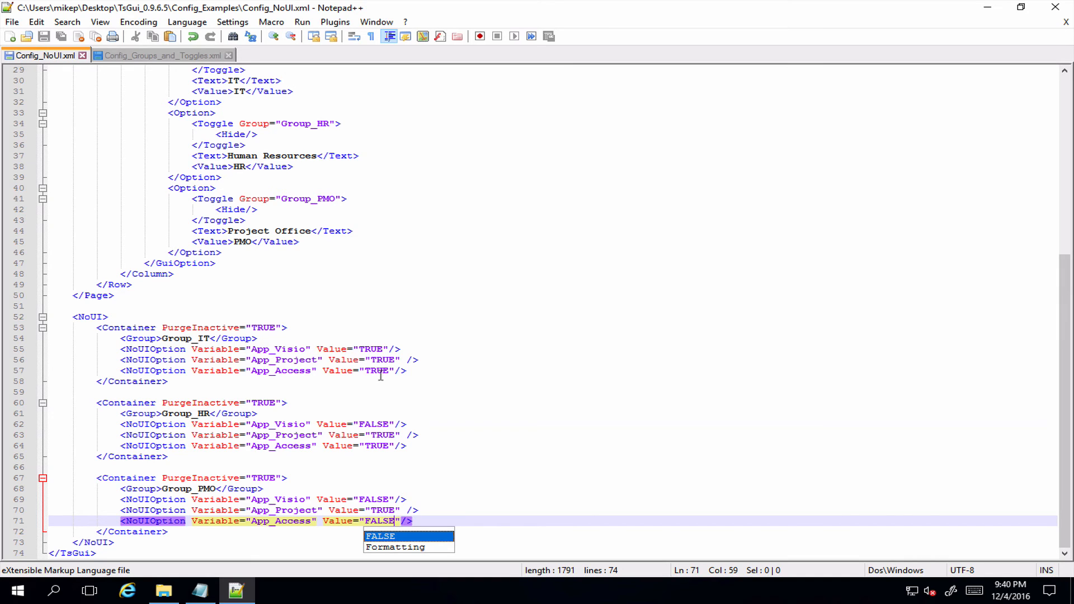
{"action": "mouse_move", "coordinate": [229, 153]}
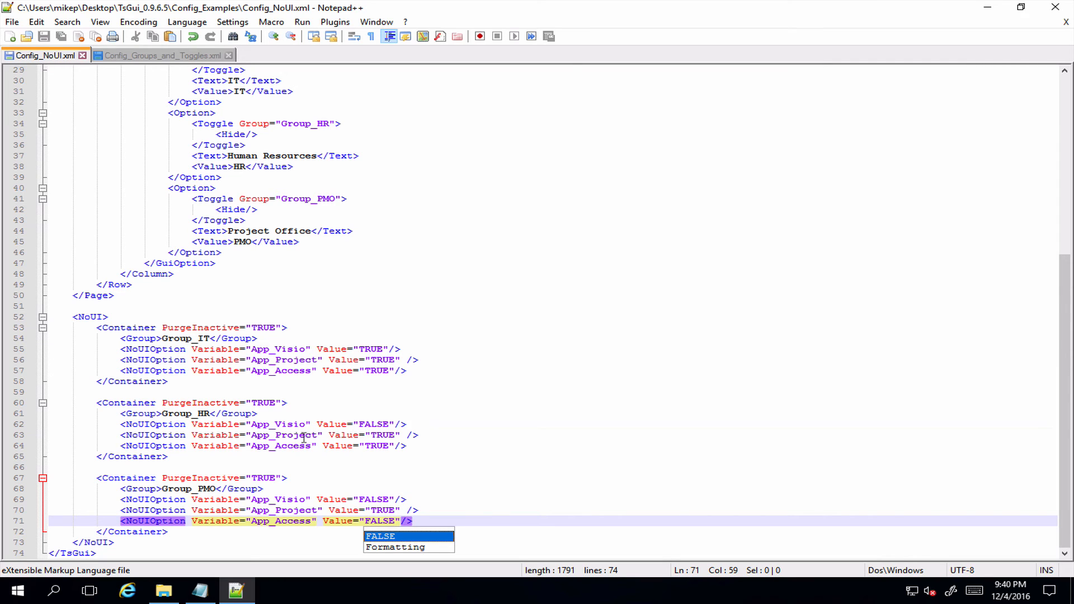
{"action": "mouse_move", "coordinate": [285, 231]}
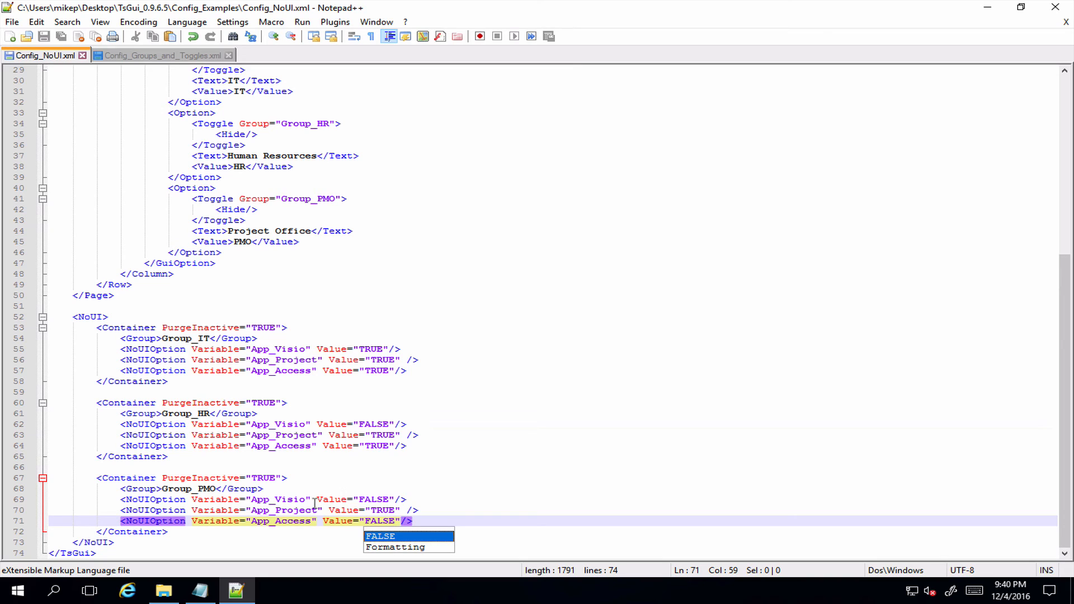
{"action": "mouse_move", "coordinate": [408, 532]}
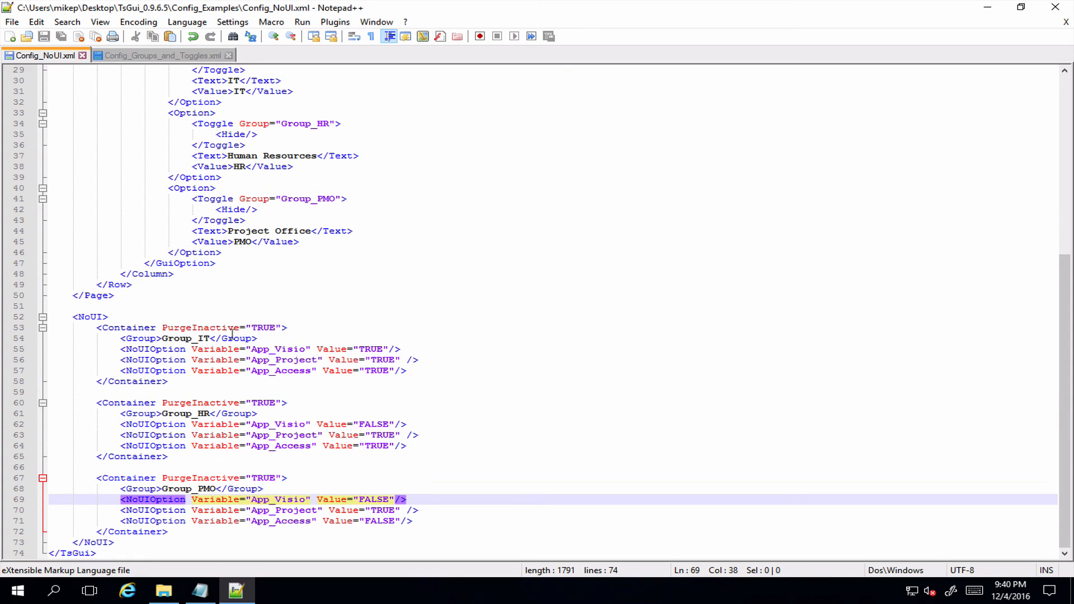
{"action": "mouse_move", "coordinate": [227, 231]}
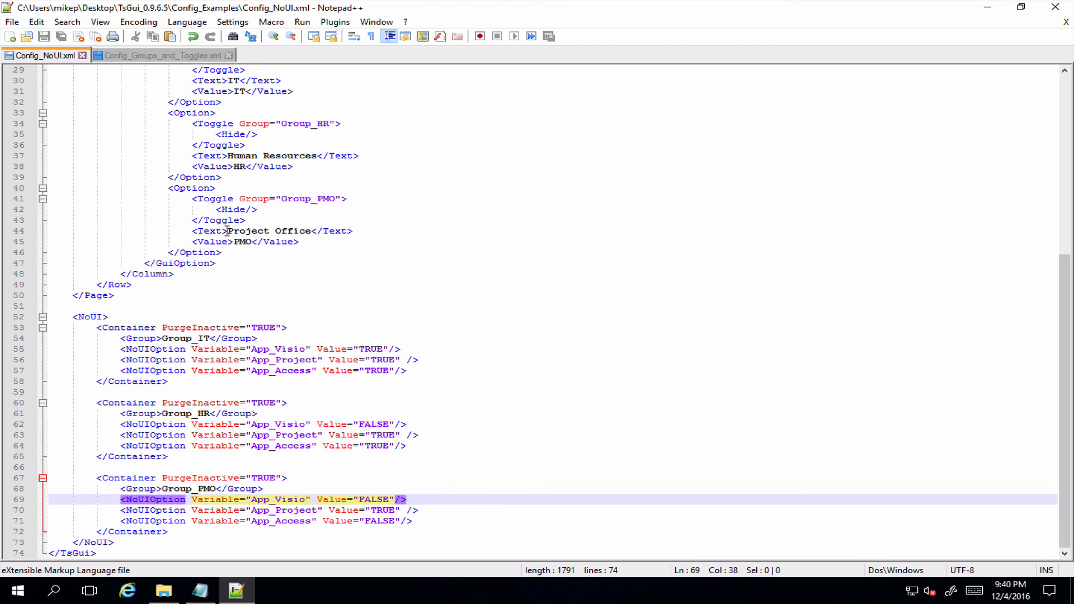
{"action": "left_click", "coordinate": [163, 591]}
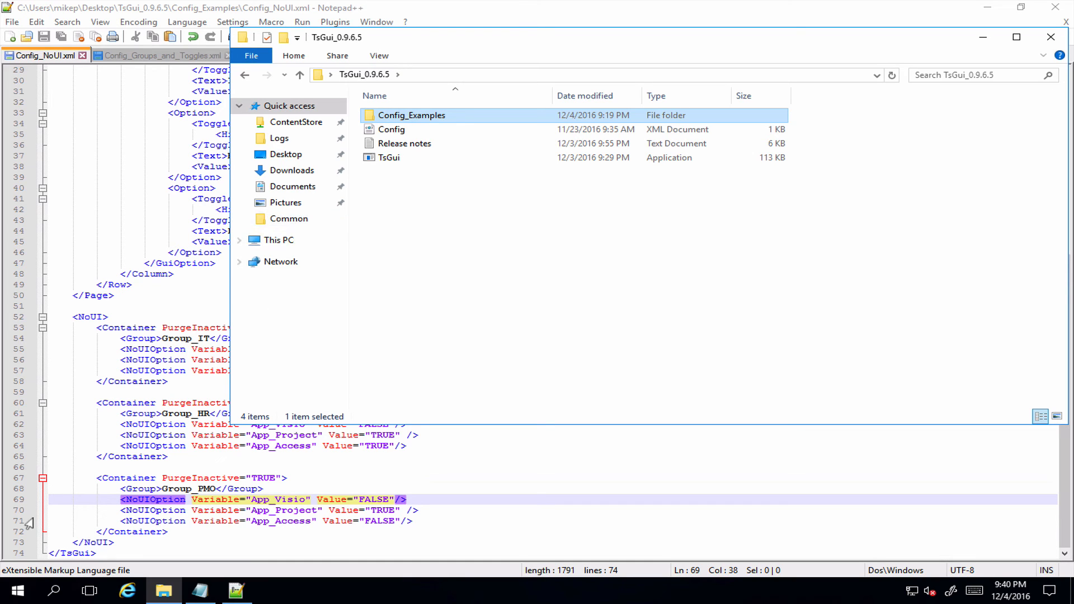
Launch a Command Prompt from the Start menu's program list.
{"action": "left_click", "coordinate": [17, 590]}
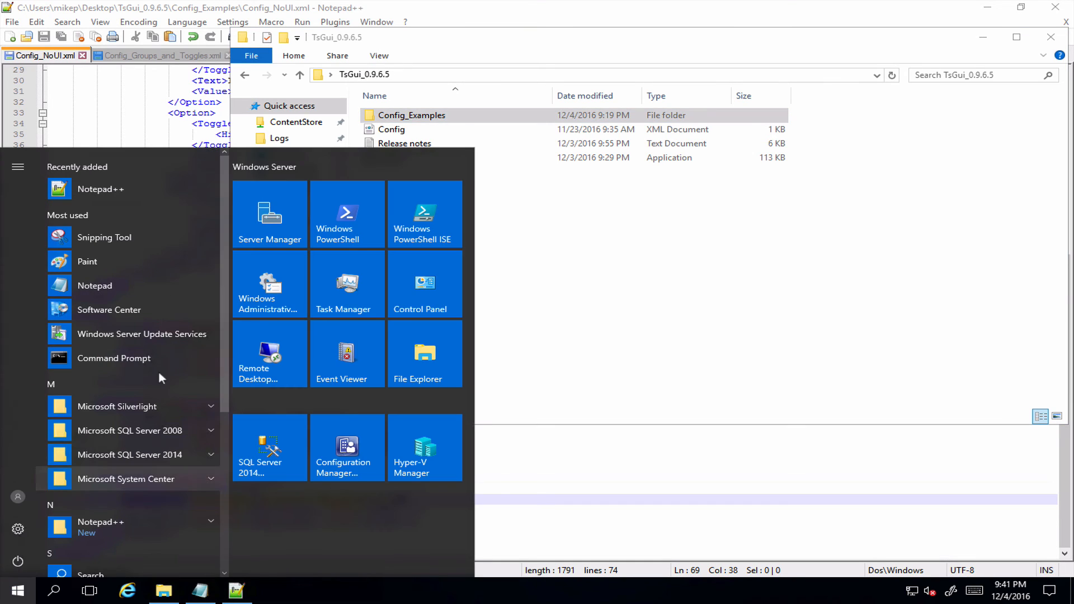
{"action": "left_click", "coordinate": [115, 358]}
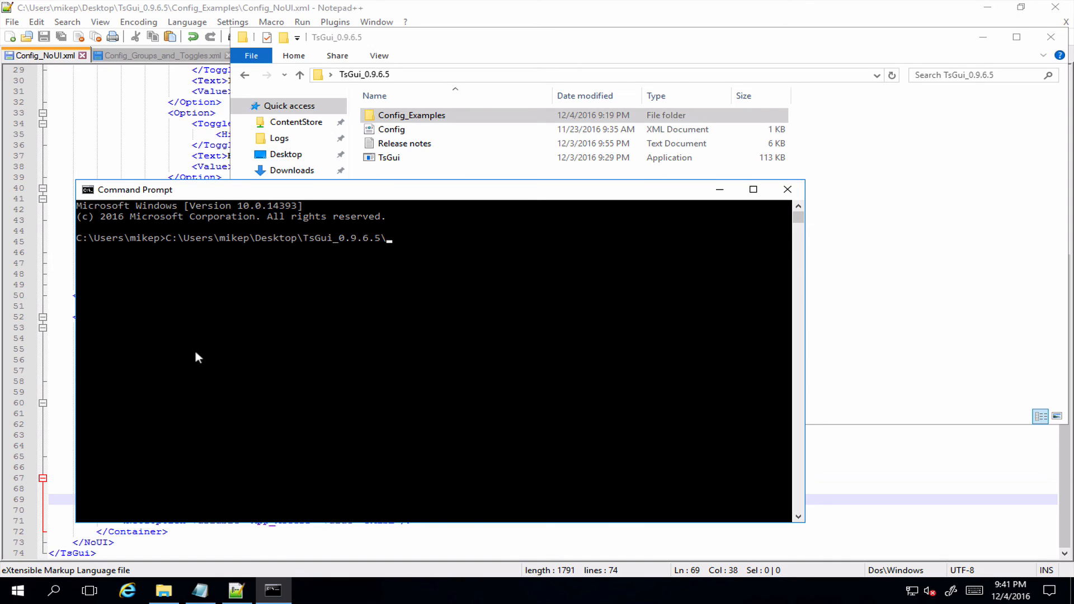
Run TsGui.exe -config with the full Config_Examples\Config_NoUI.xml path, replacing the relative path first.
{"action": "type", "text": "TsGui.exe -c"}
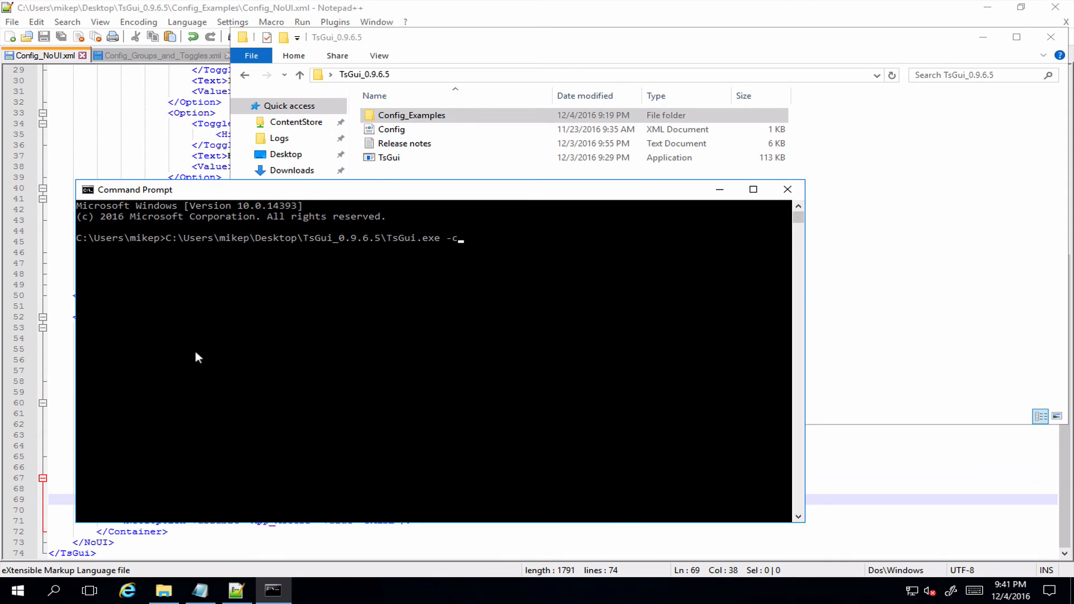
{"action": "type", "text": "onfig"}
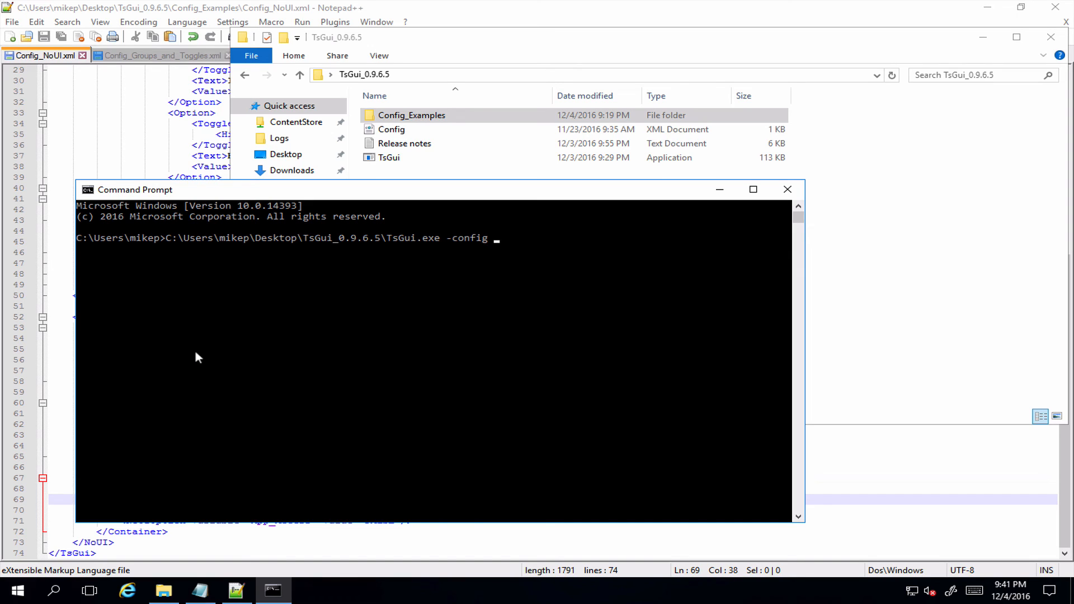
{"action": "type", "text": "config_examples\\"}
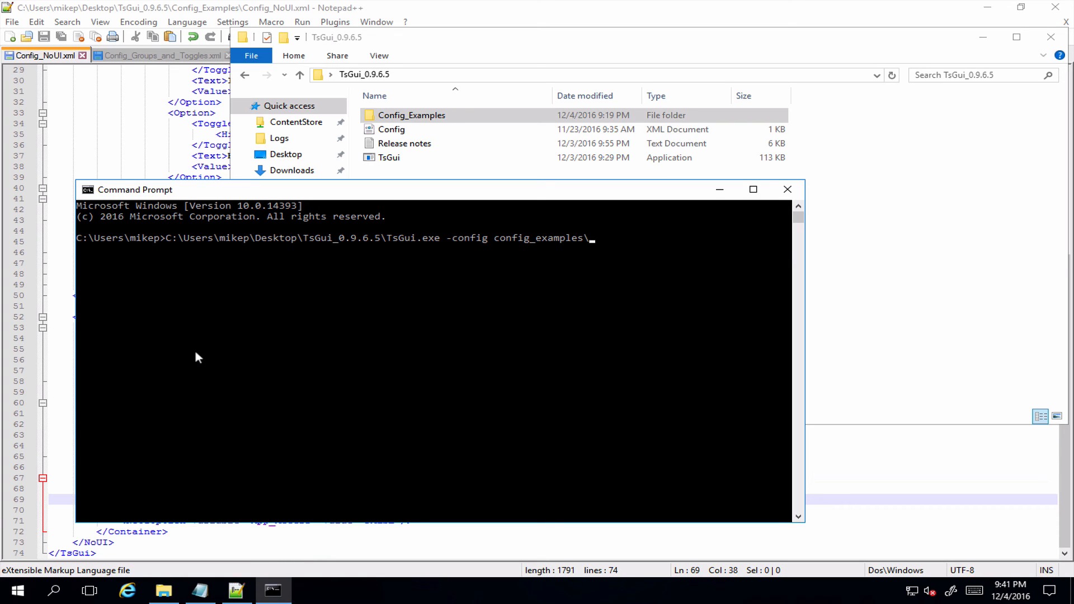
{"action": "type", "text": "config"}
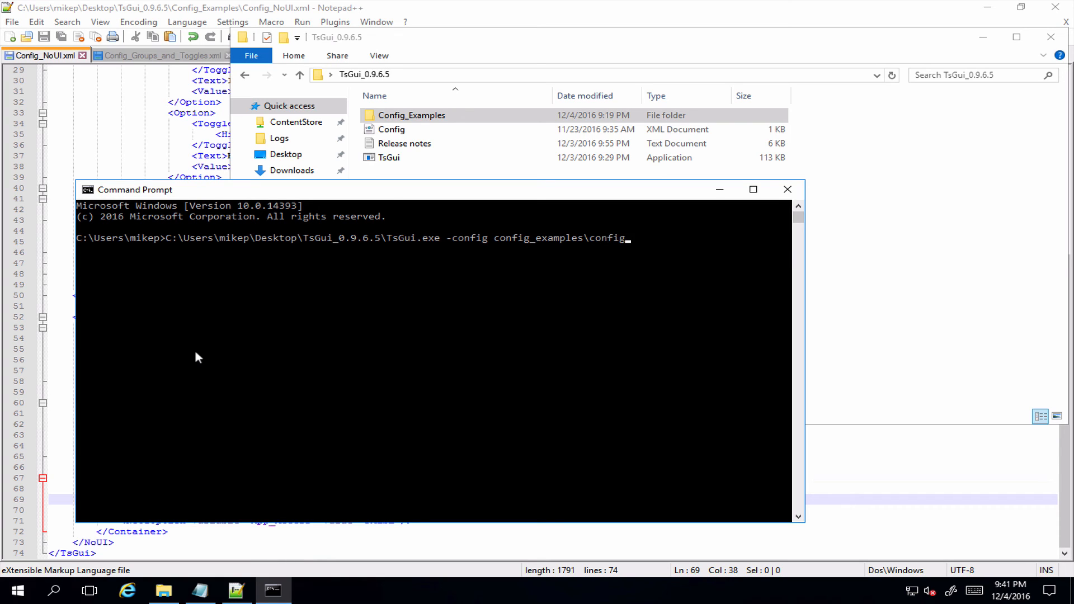
{"action": "type", "text": "noui"}
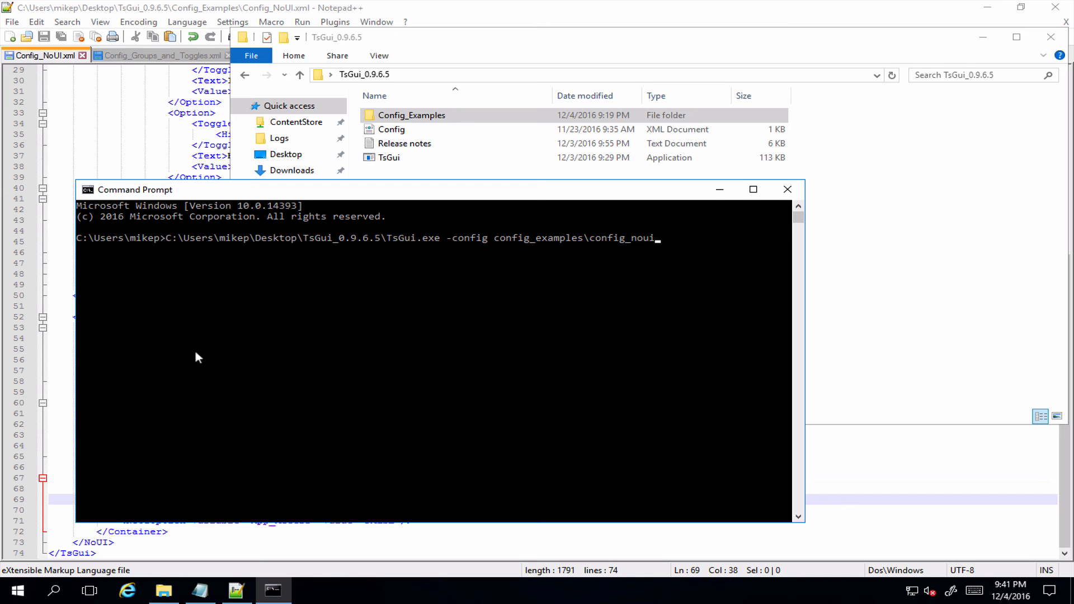
{"action": "type", "text": ".xml"}
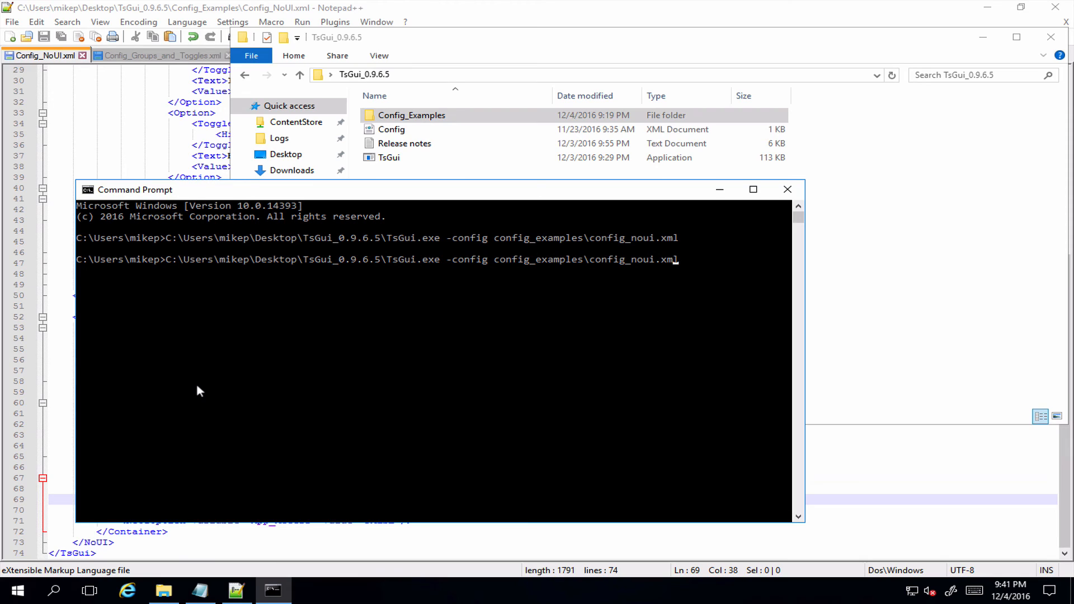
{"action": "key", "text": "Backspace"}
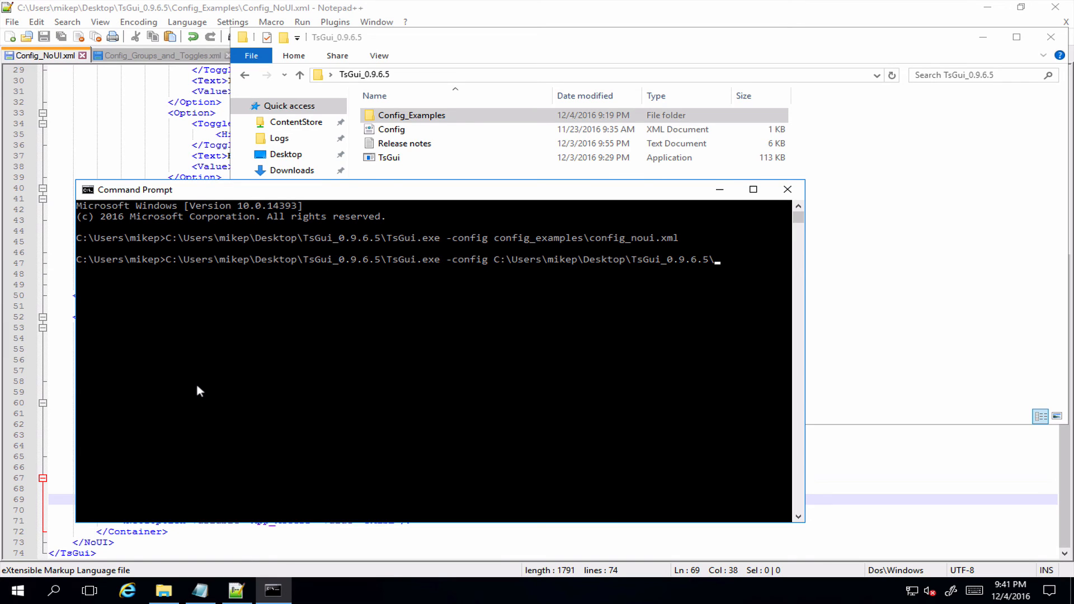
{"action": "type", "text": "Config_Examples"}
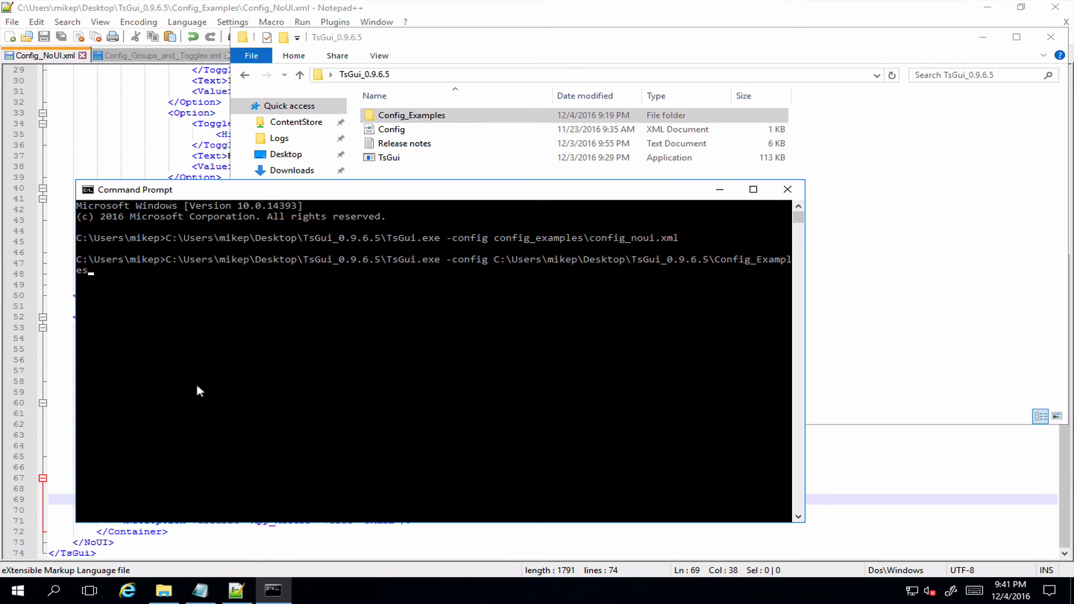
{"action": "type", "text": "\\config_NoUI.xml"}
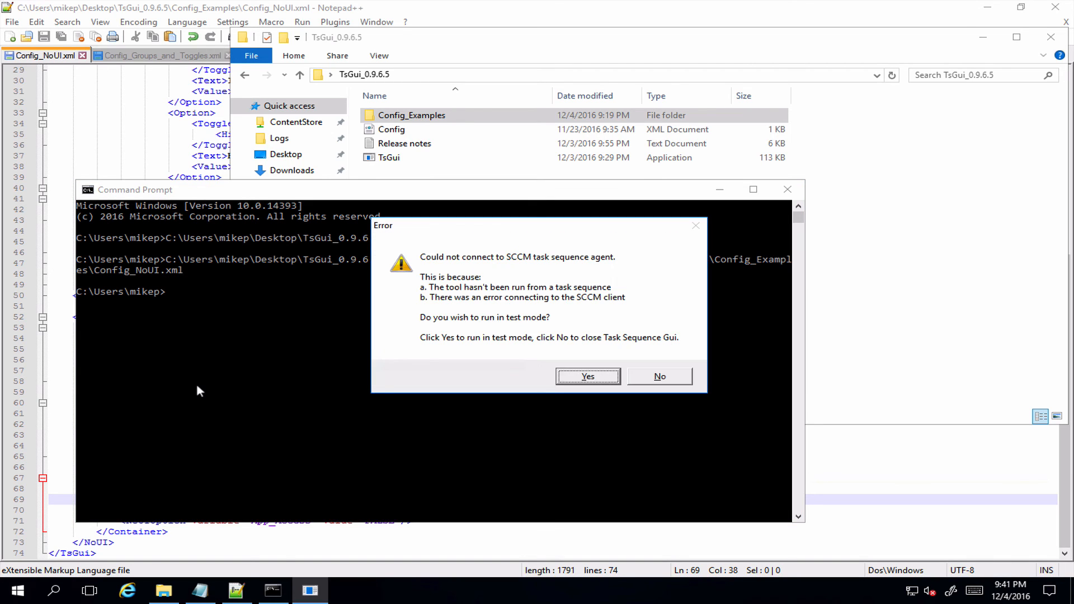
Run TsGui in test mode with Department IT and finish to list the created variables.
{"action": "left_click", "coordinate": [587, 376]}
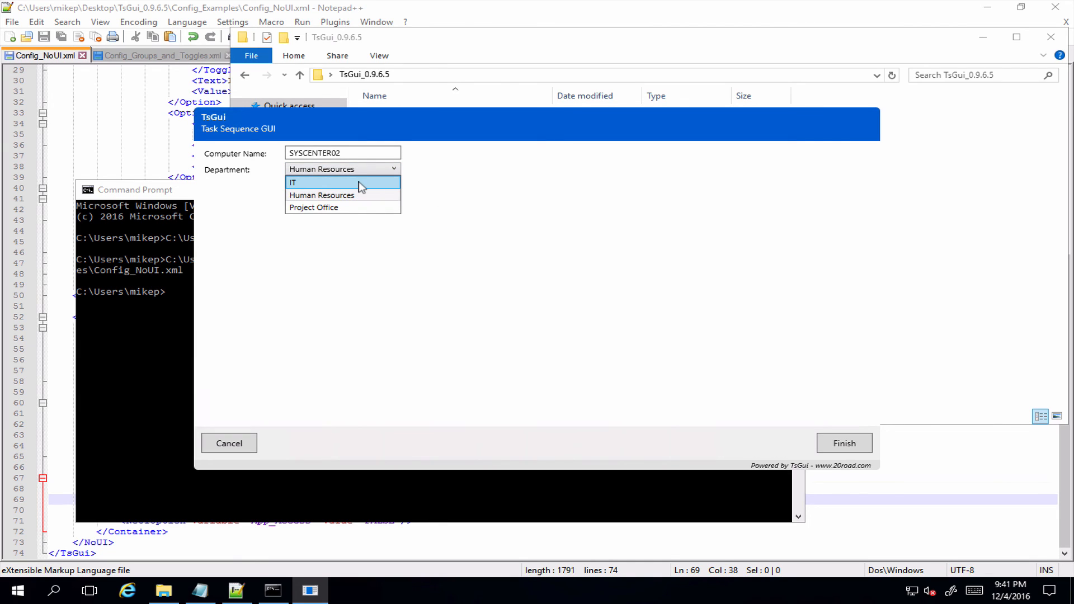
{"action": "left_click", "coordinate": [321, 182]}
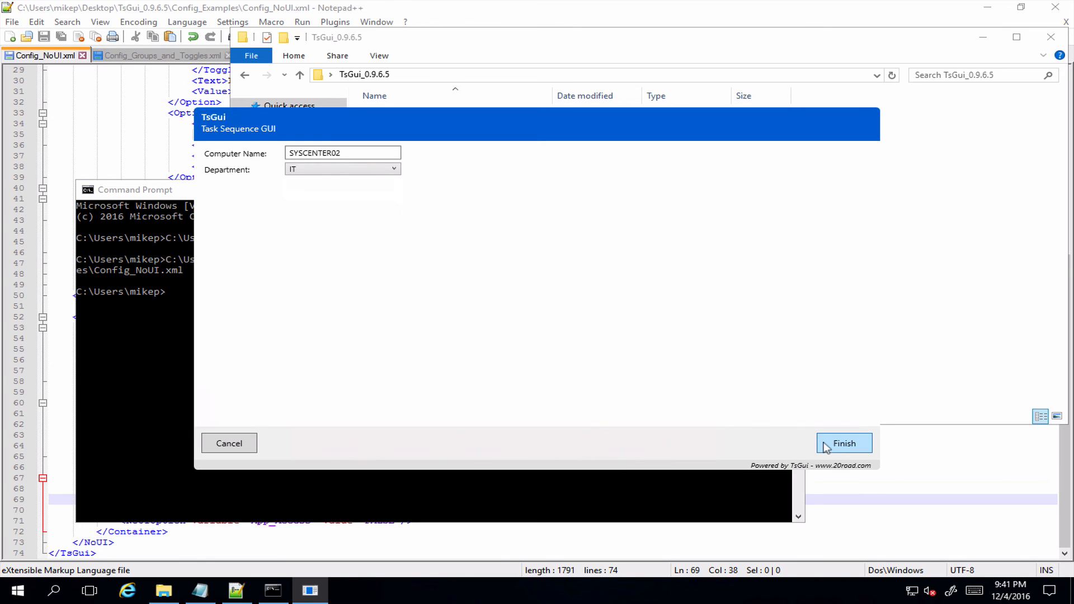
{"action": "left_click", "coordinate": [844, 443]}
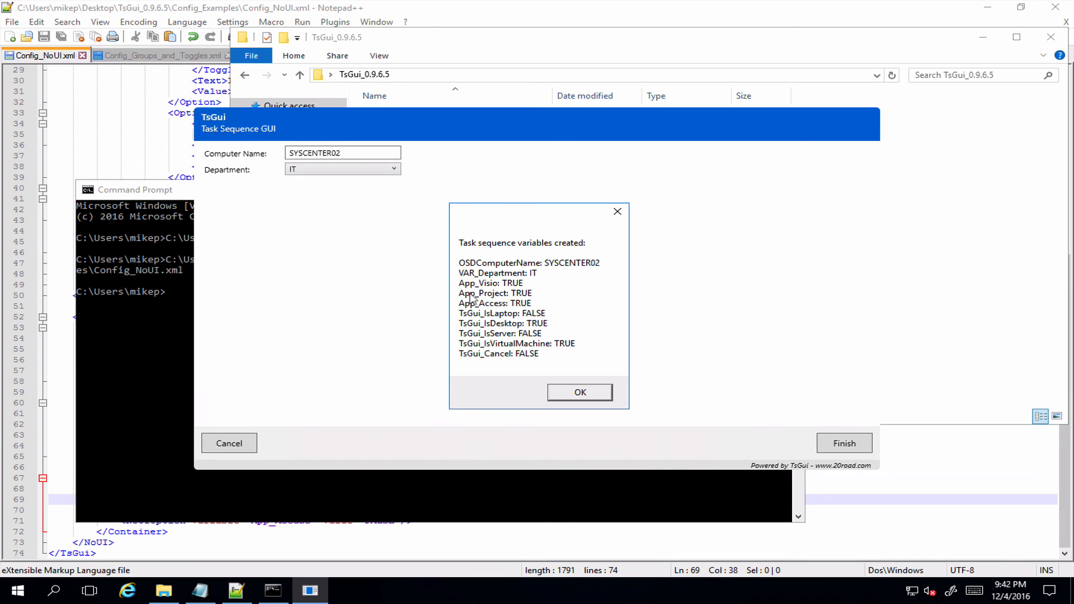
{"action": "mouse_move", "coordinate": [527, 310]}
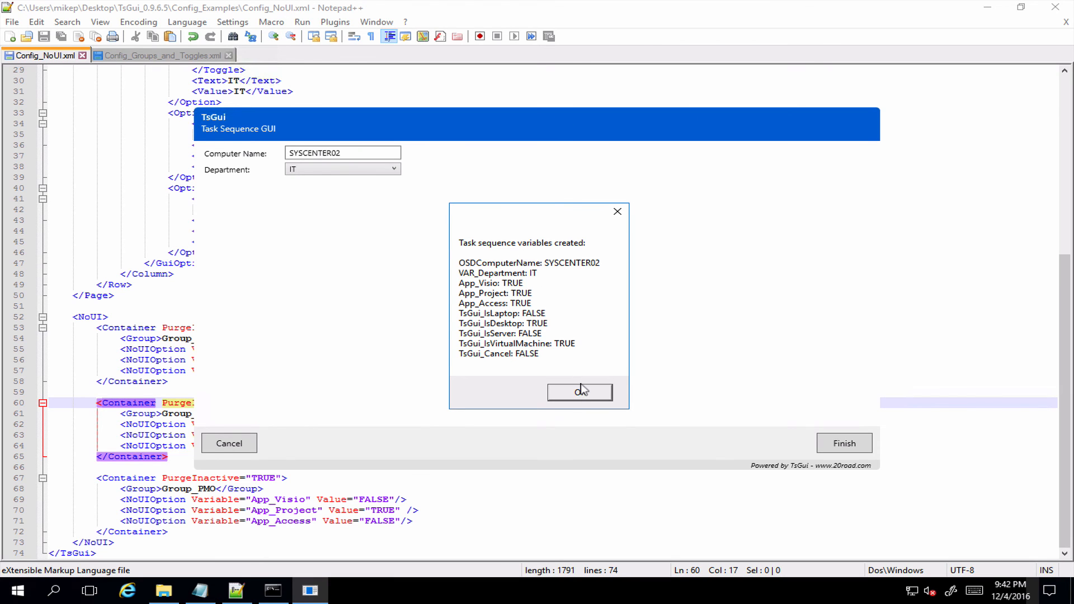
Run the Human Resources department, view its App variables, exit TsGui and move the console aside.
{"action": "left_click", "coordinate": [578, 392]}
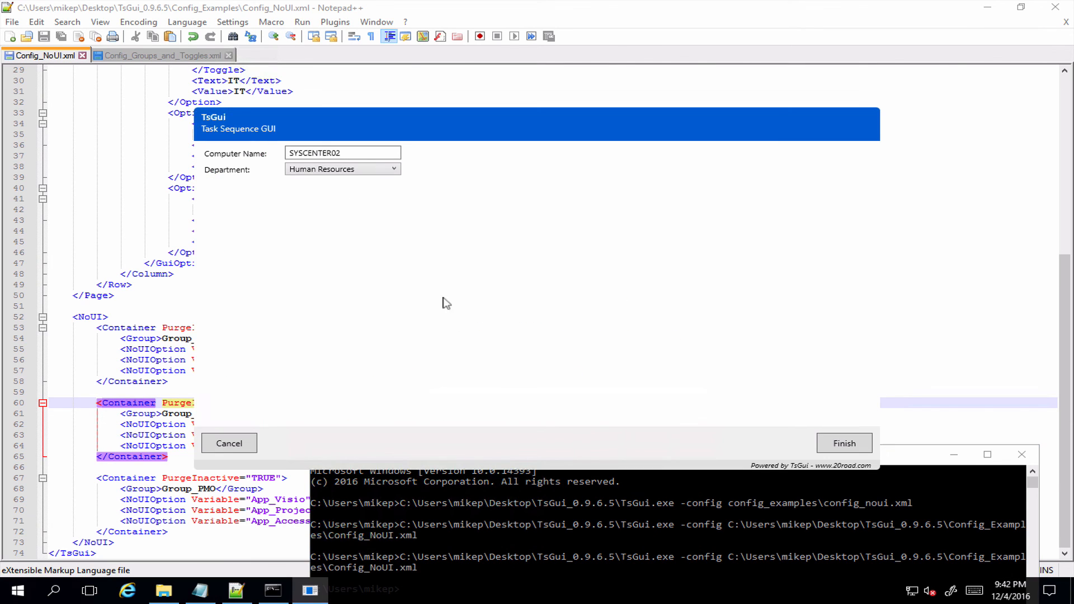
{"action": "left_click", "coordinate": [844, 443]}
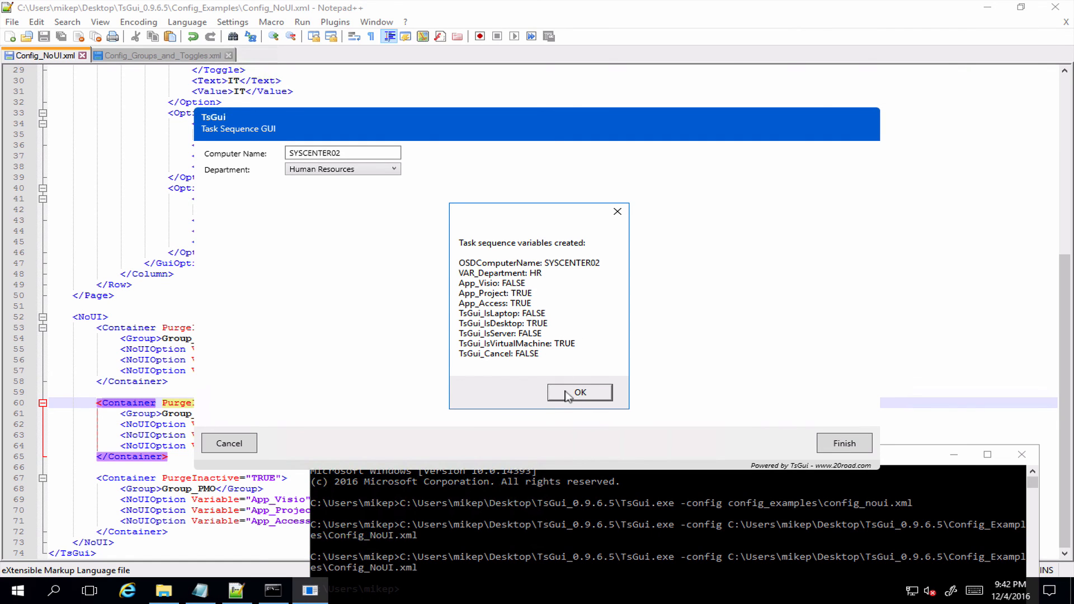
{"action": "left_click", "coordinate": [578, 391]}
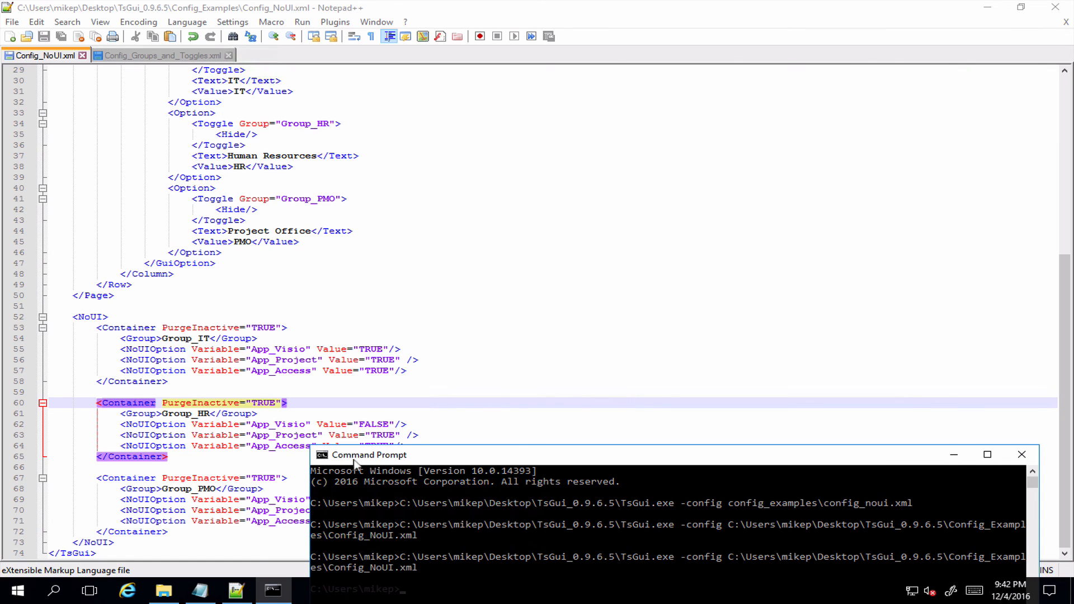
{"action": "left_click_drag", "start_coordinate": [369, 456], "coordinate": [606, 297]}
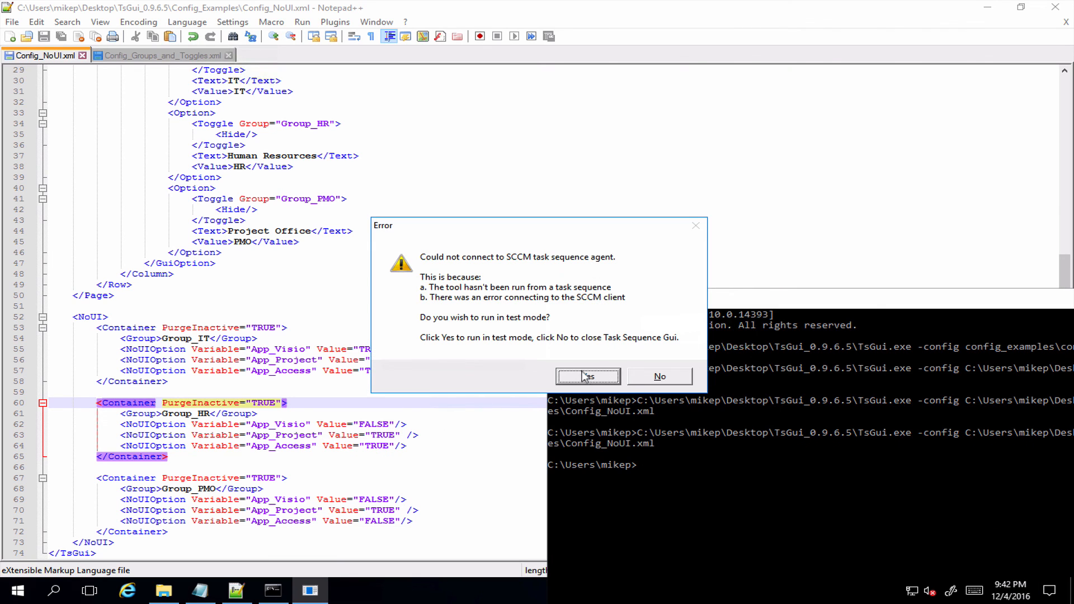
Run TsGui in test mode with Department Project Office, view its PMO variables and close TsGui.
{"action": "left_click", "coordinate": [588, 376]}
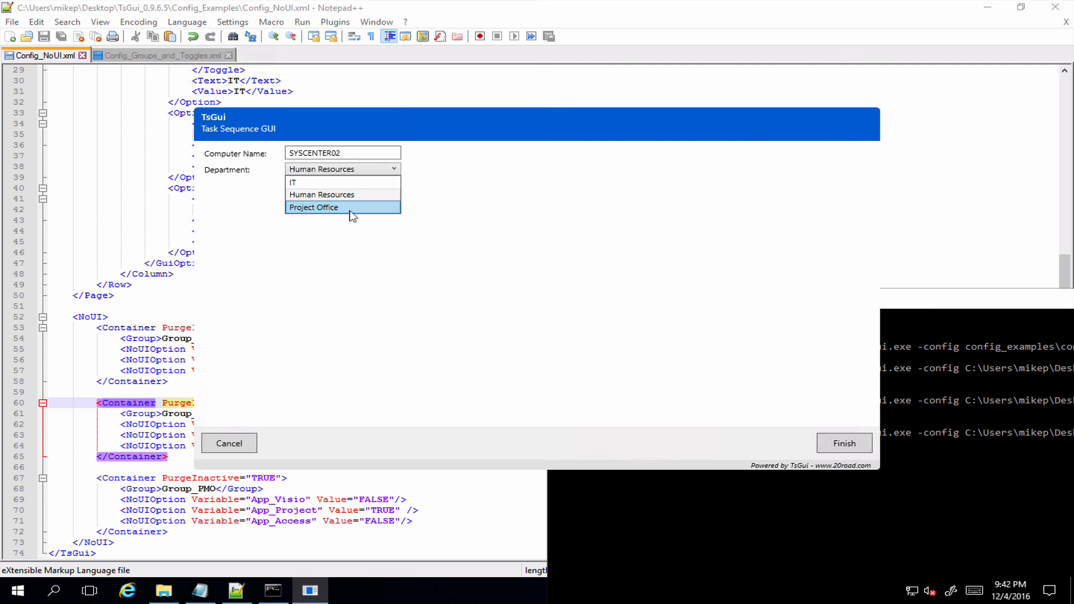
{"action": "left_click", "coordinate": [341, 208]}
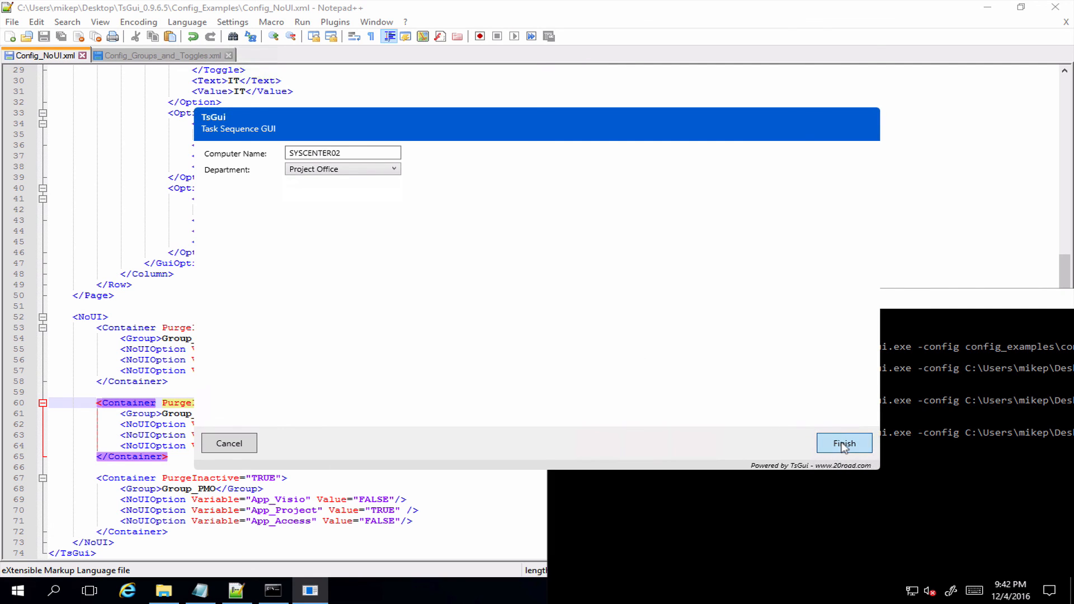
{"action": "left_click", "coordinate": [844, 444]}
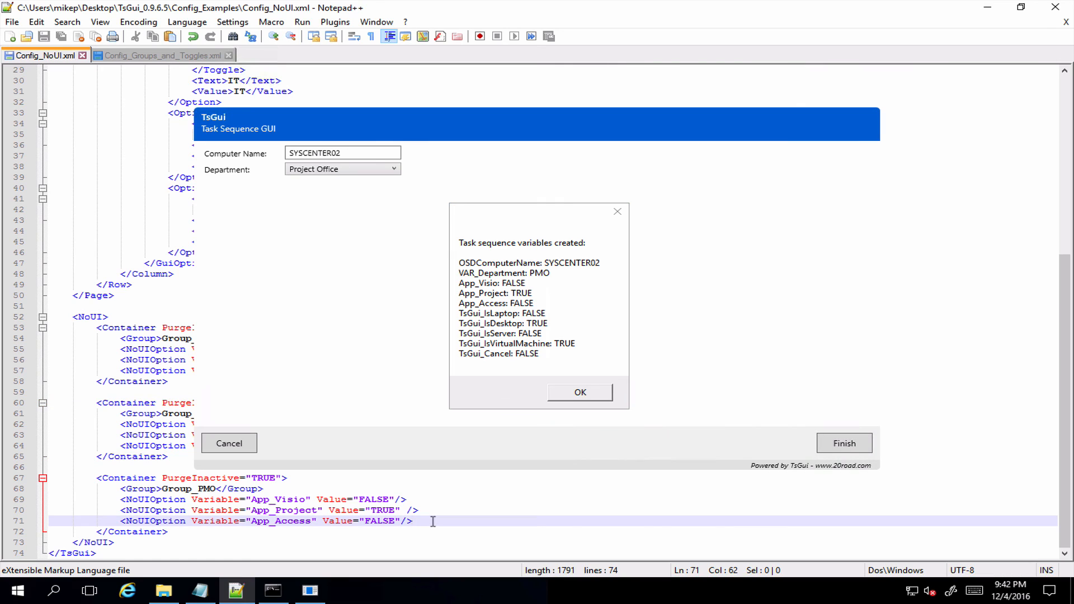
{"action": "left_click", "coordinate": [578, 392]}
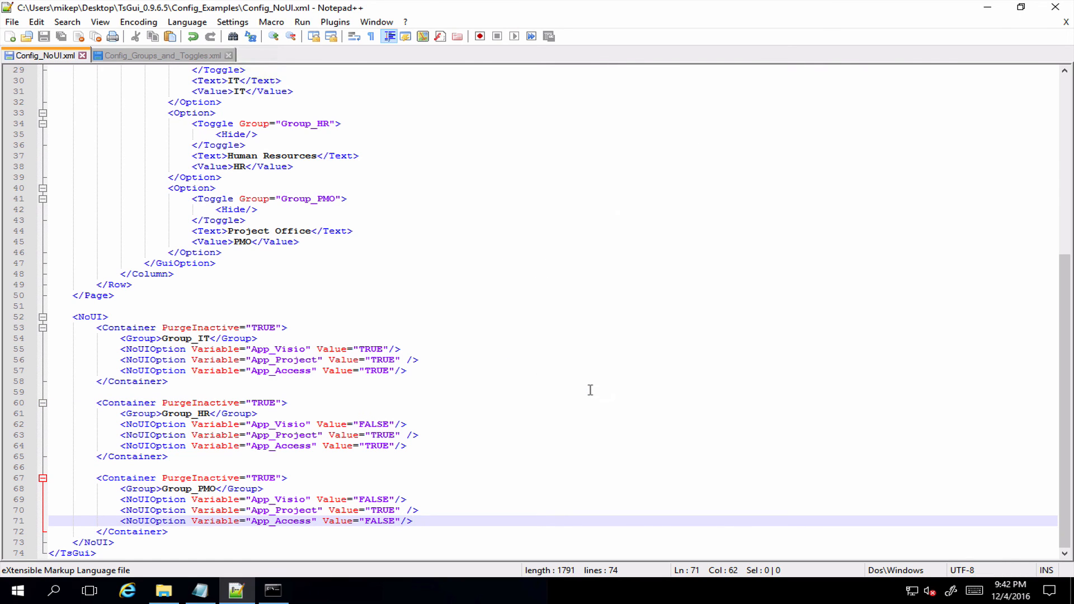